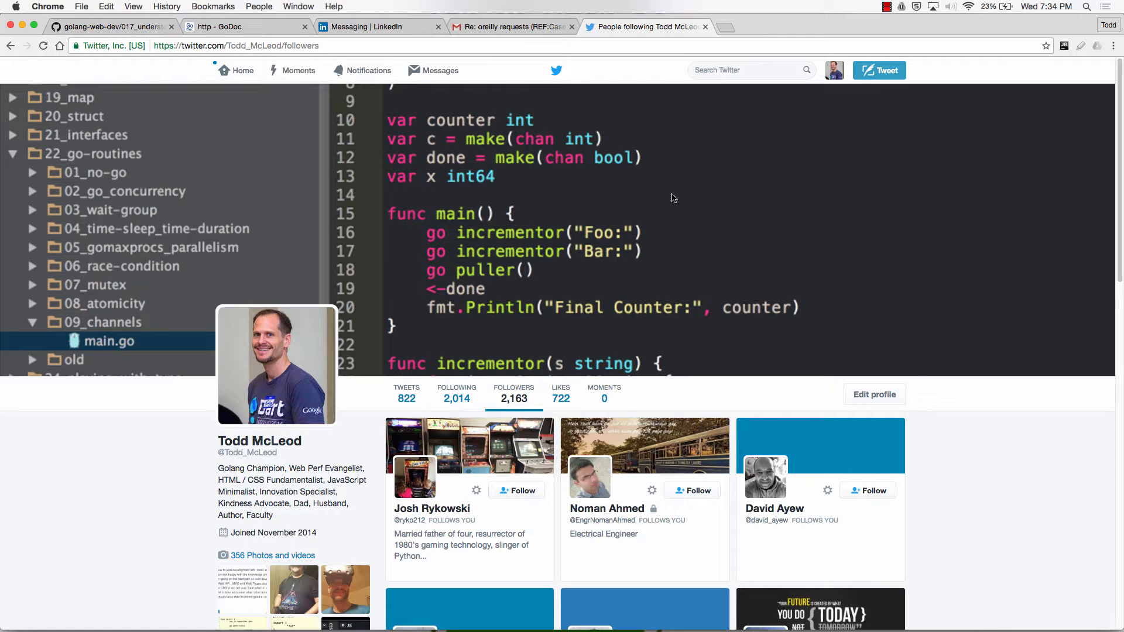
mouse_move(384, 467)
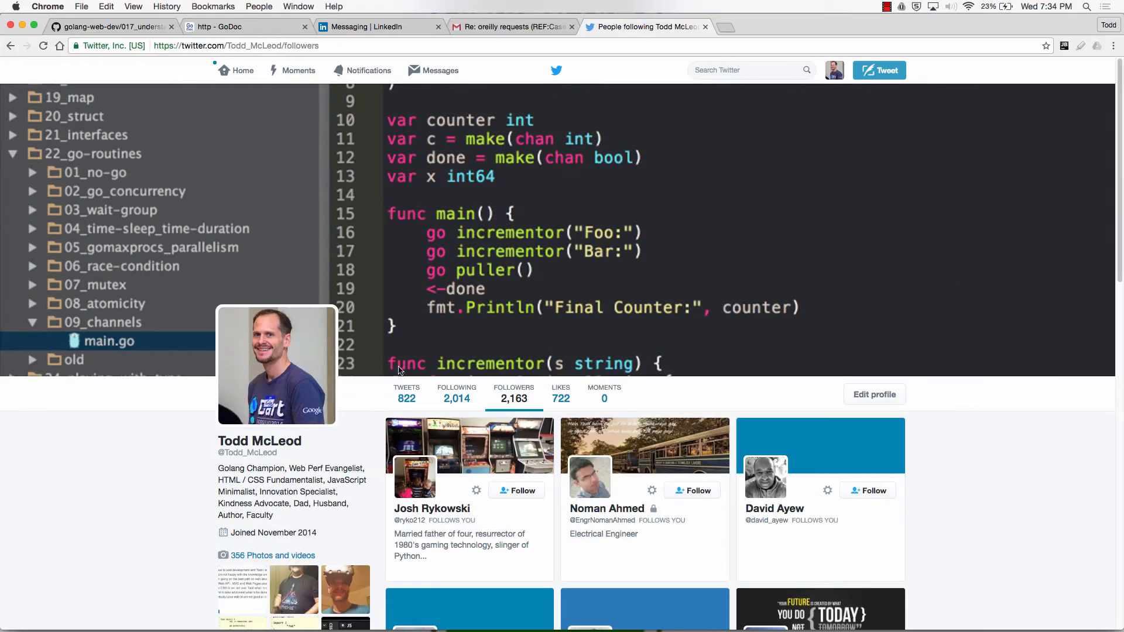
- Switch to the Gmail message tab and bring up the app switcher for WebStorm
click(512, 27)
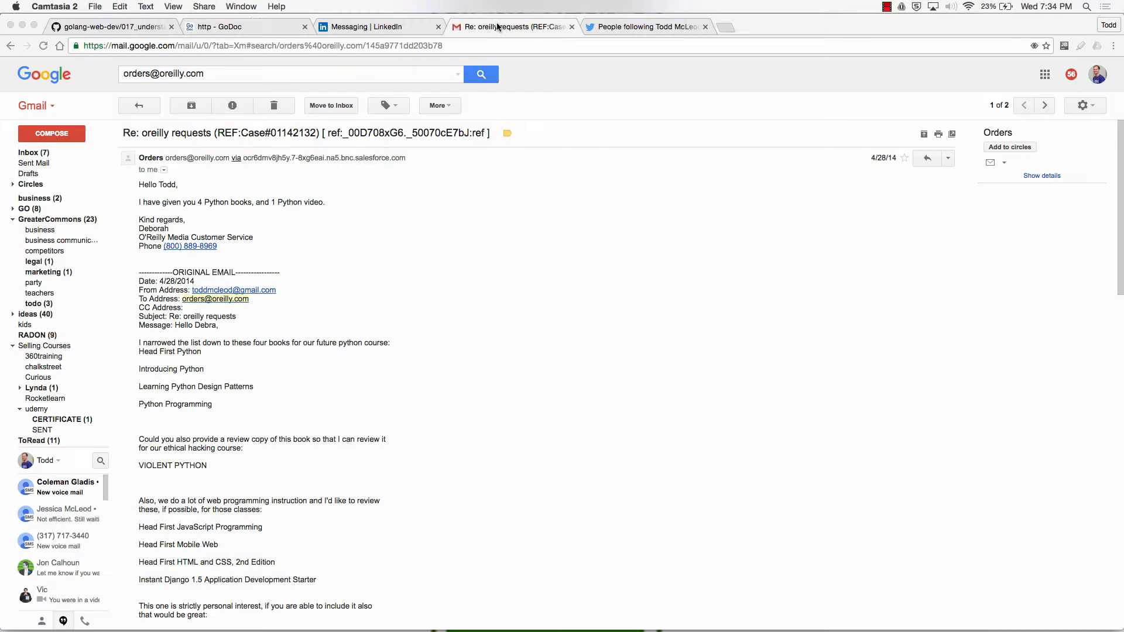
key(Cmd+Tab)
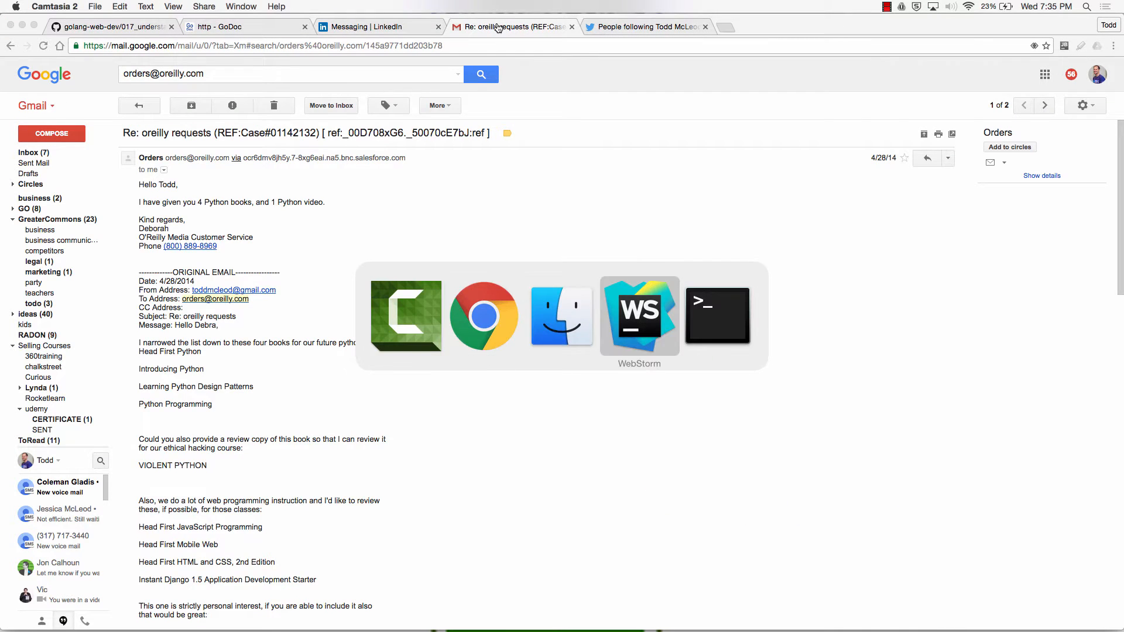
- Bring WebStorm to the front showing the net/http Handler interface in server.go
click(639, 315)
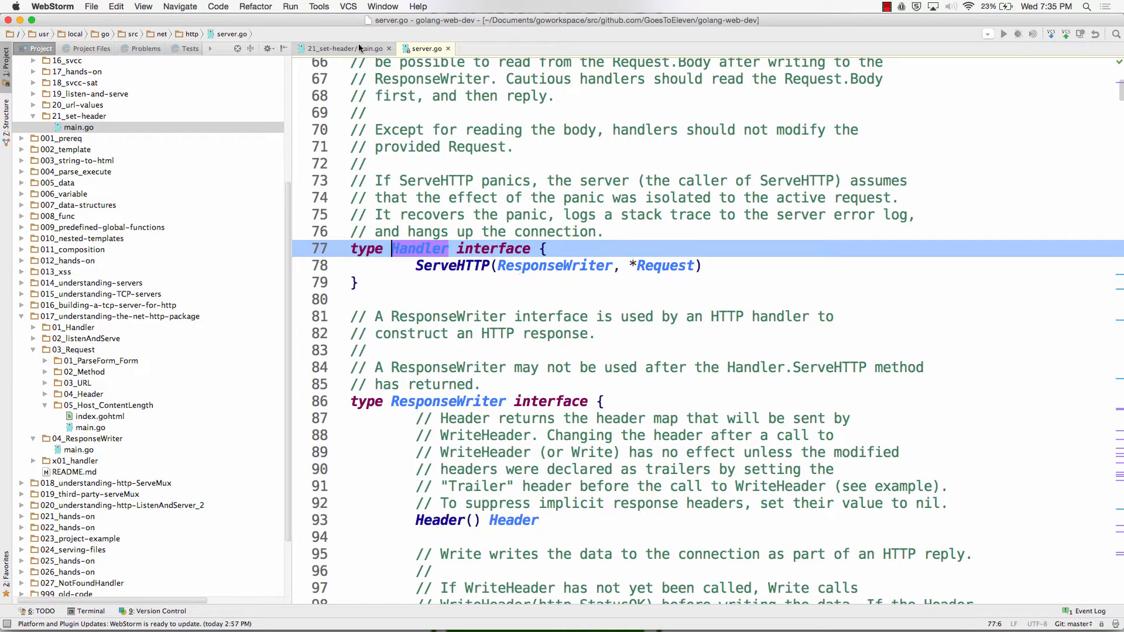
- Return to the 21_set-header main.go handler code, then switch back to Chrome
click(344, 48)
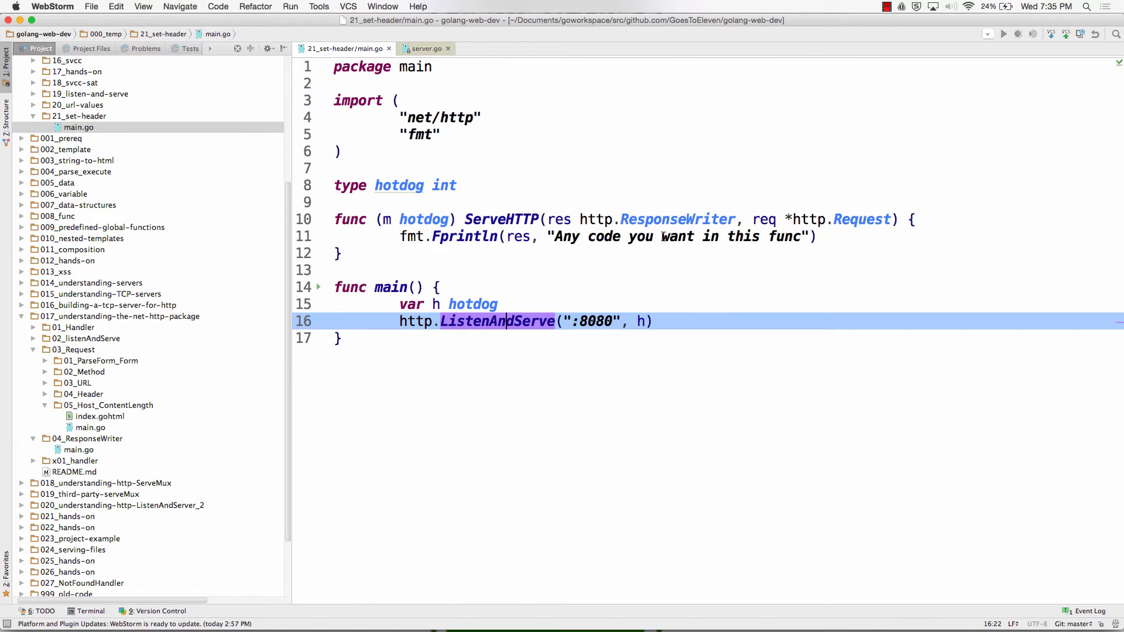
key(cmd+tab)
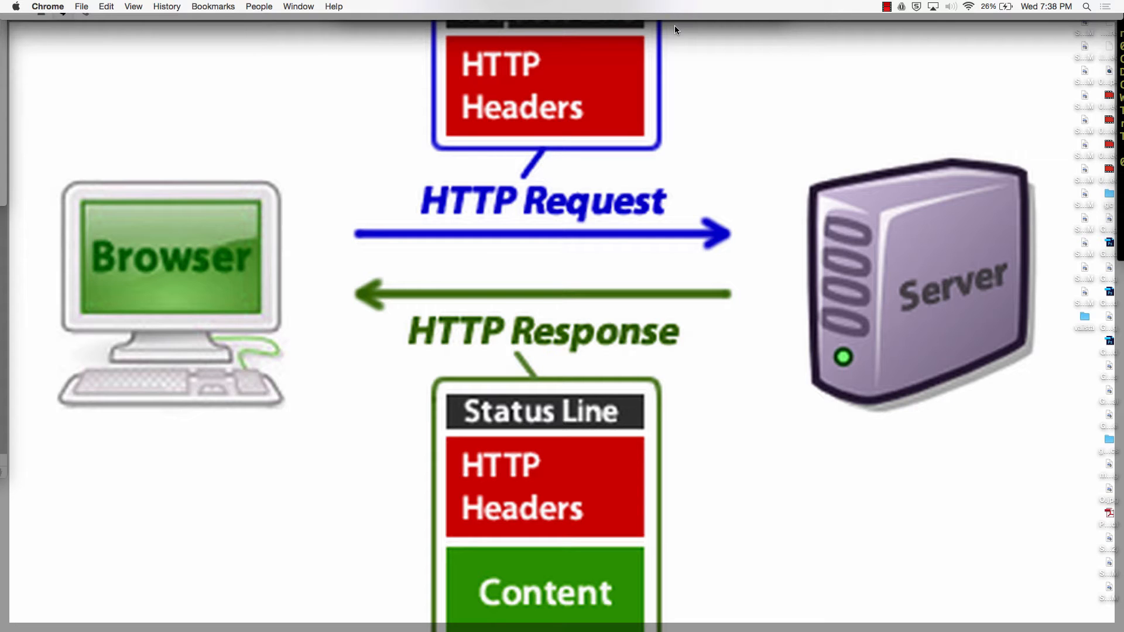
- Close the full-screen HTTP diagram and move through the Twitter and Gmail tabs
click(509, 20)
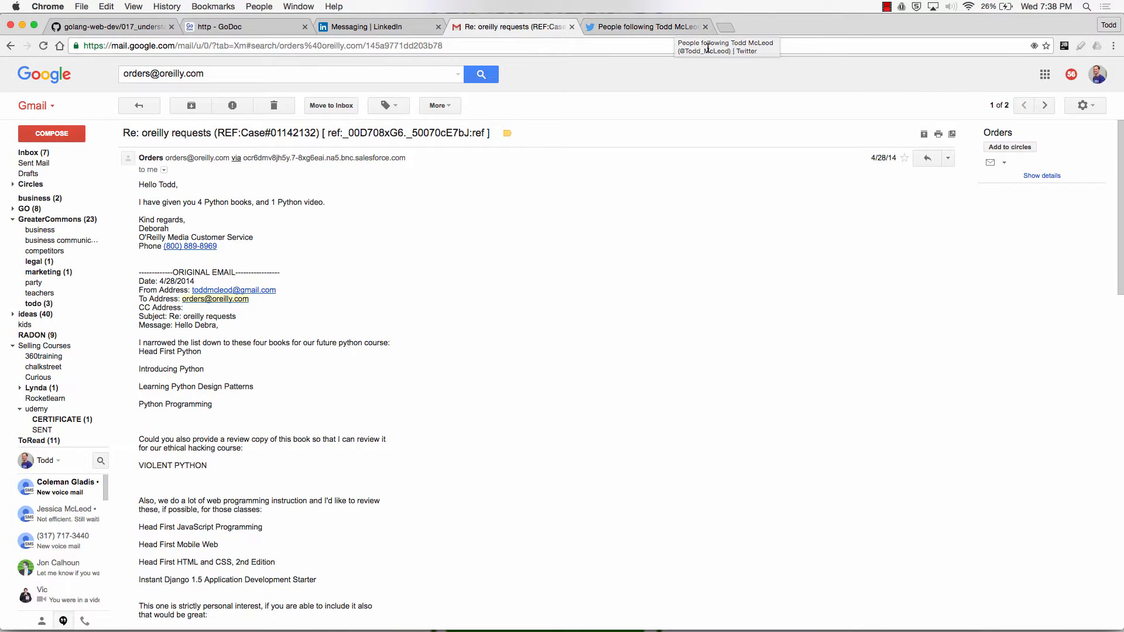
click(645, 27)
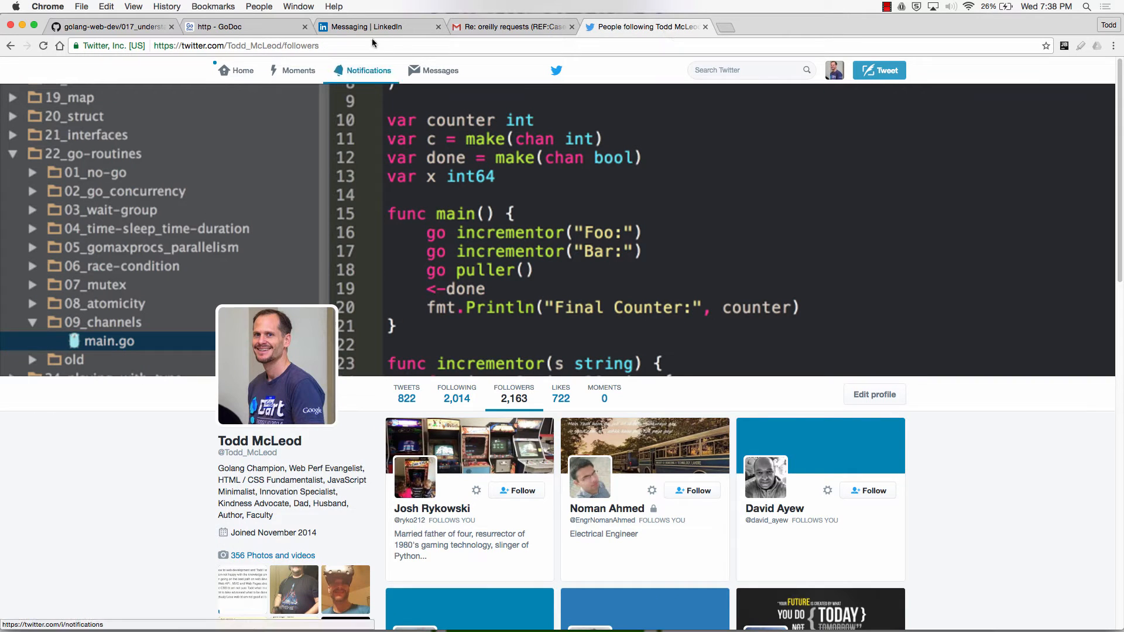
click(372, 27)
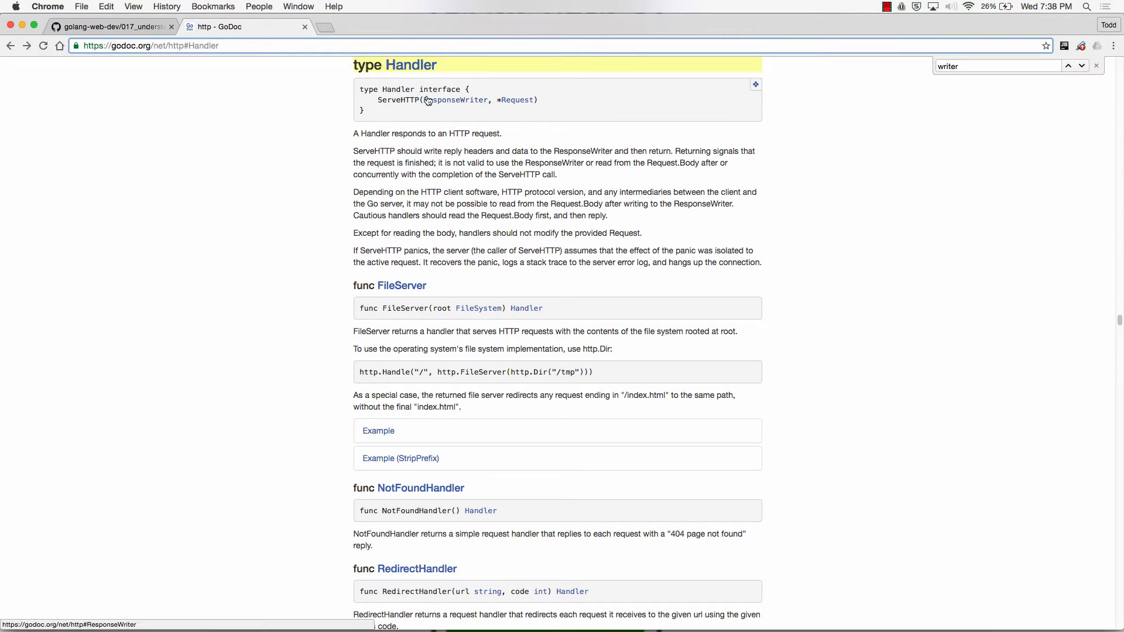
mouse_move(516, 99)
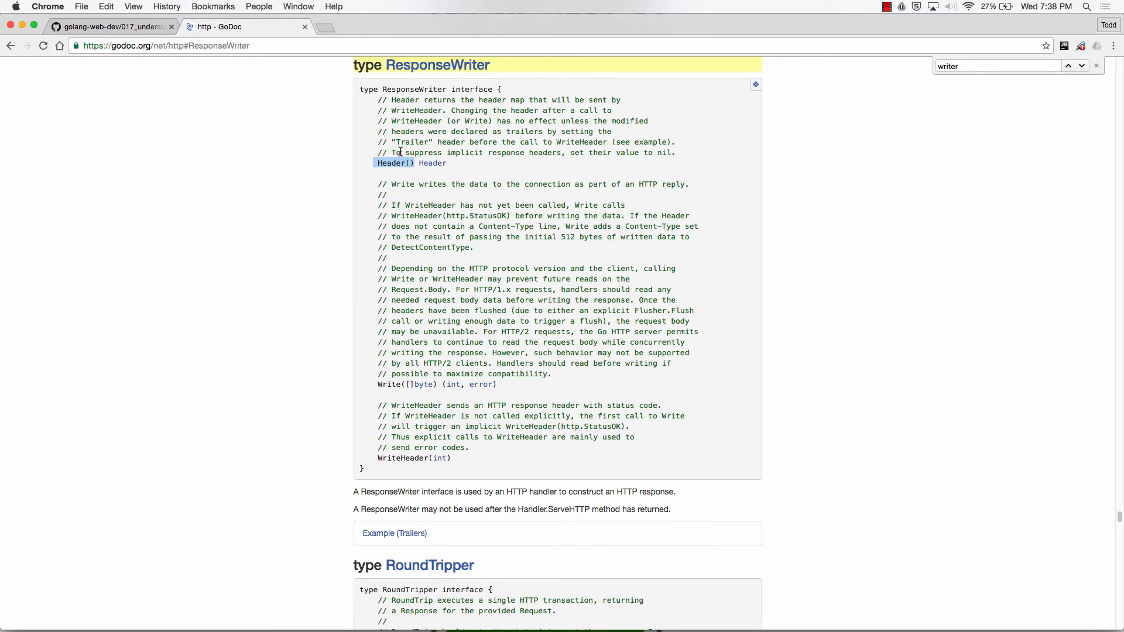
mouse_move(397, 152)
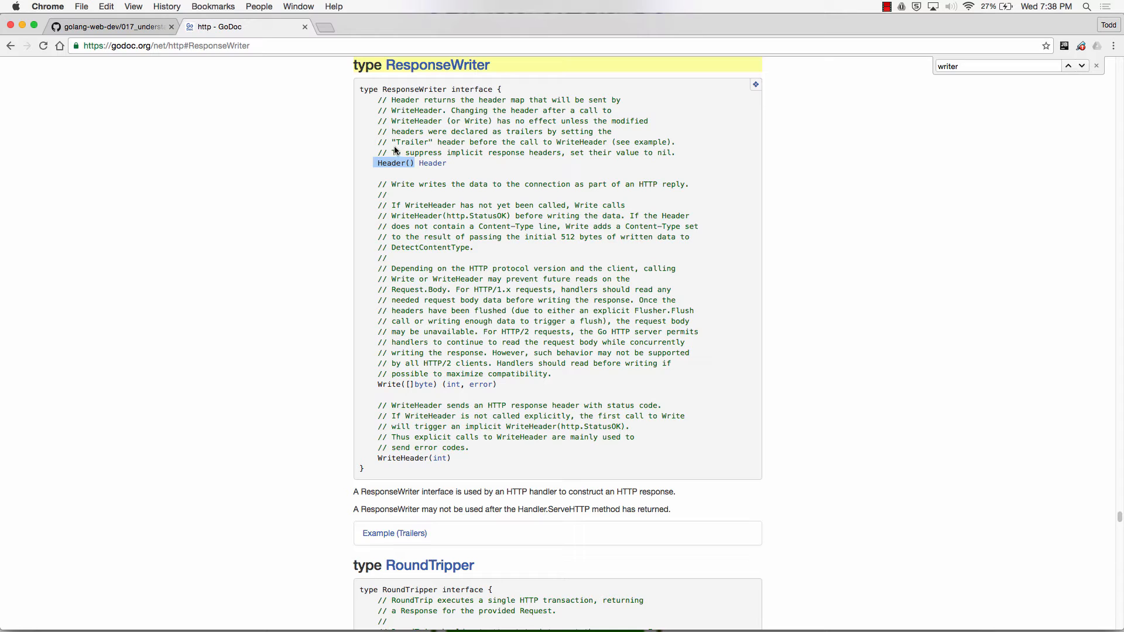
mouse_move(358, 175)
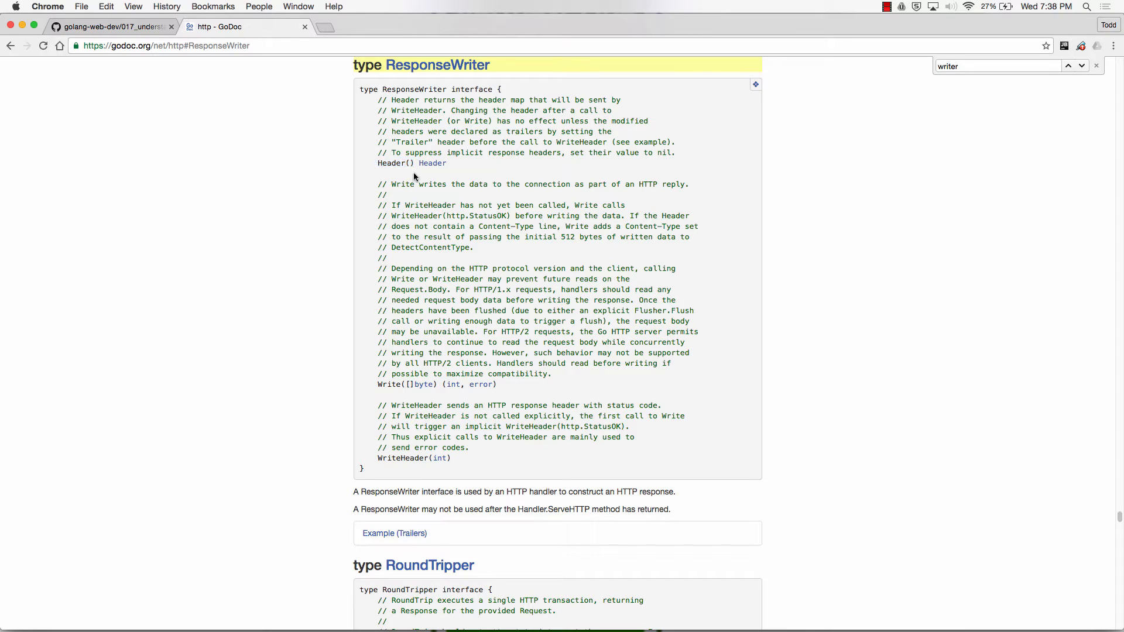
- Open the Header type docs and highlight its map[string][]string definition
click(432, 163)
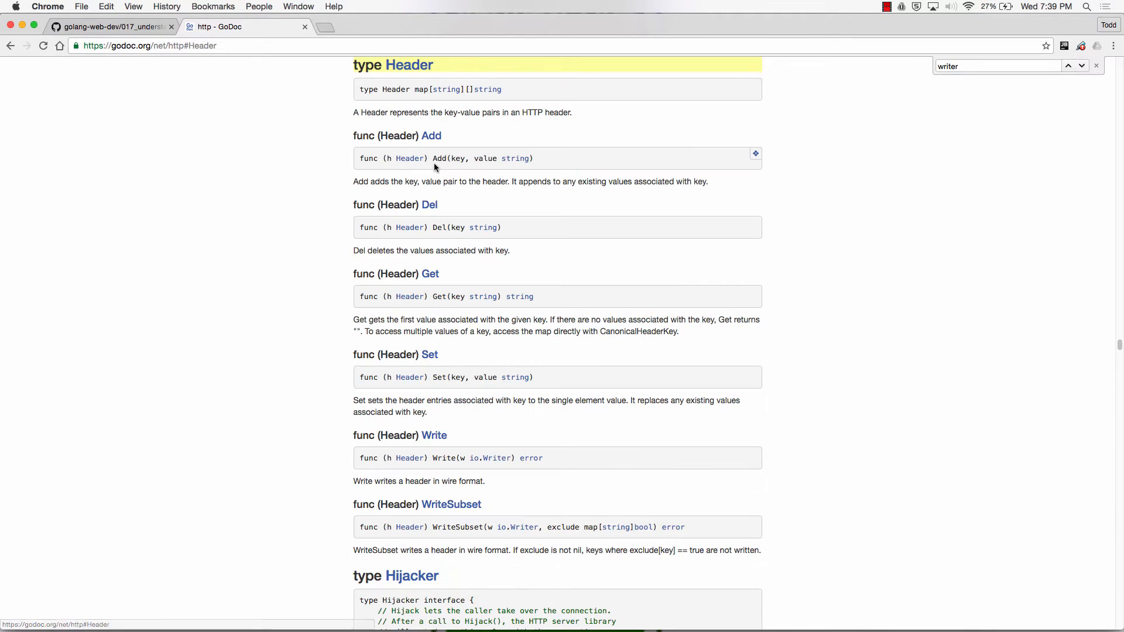
mouse_move(513, 91)
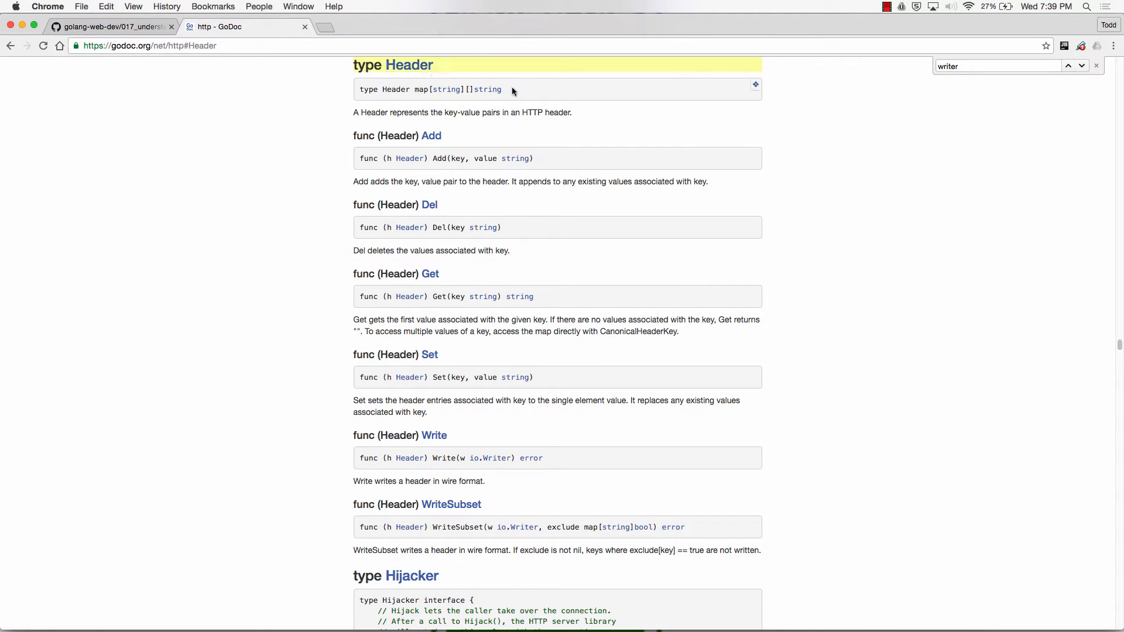
drag(414, 89, 502, 89)
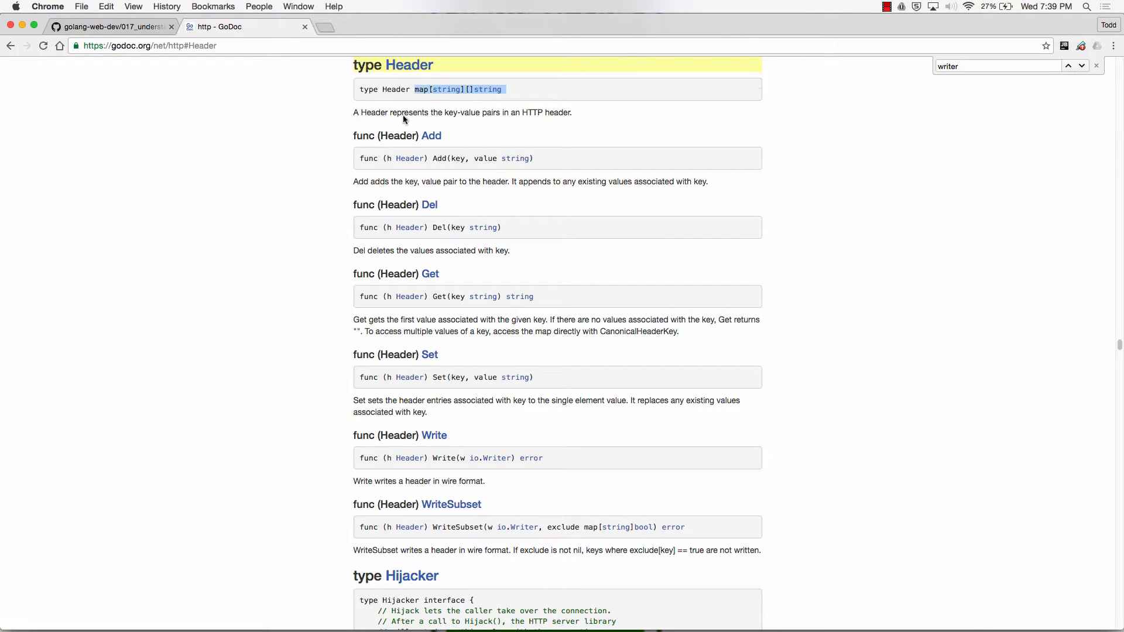
drag(415, 89, 410, 293)
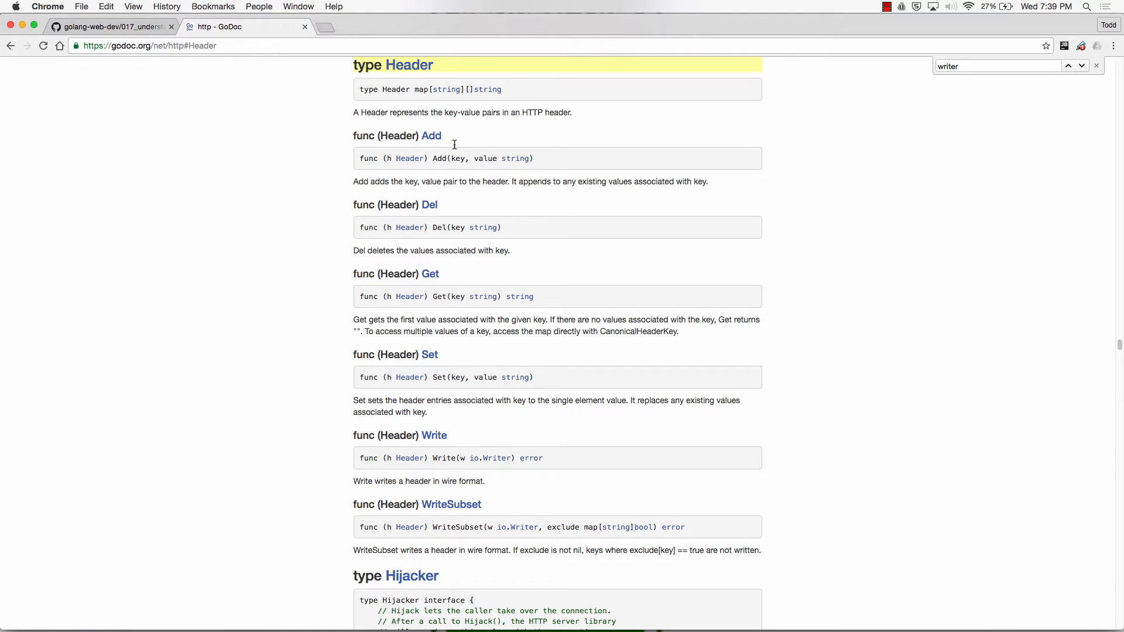
- Highlight the description that Add adds a key, value pair to the header
drag(382, 181, 482, 181)
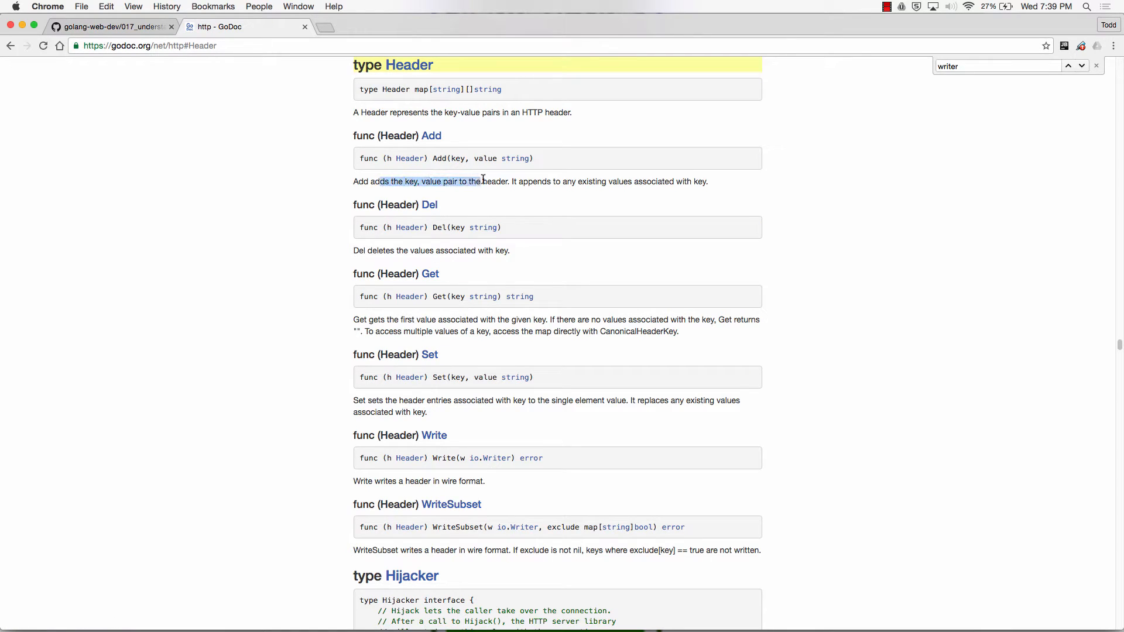
drag(481, 182, 648, 181)
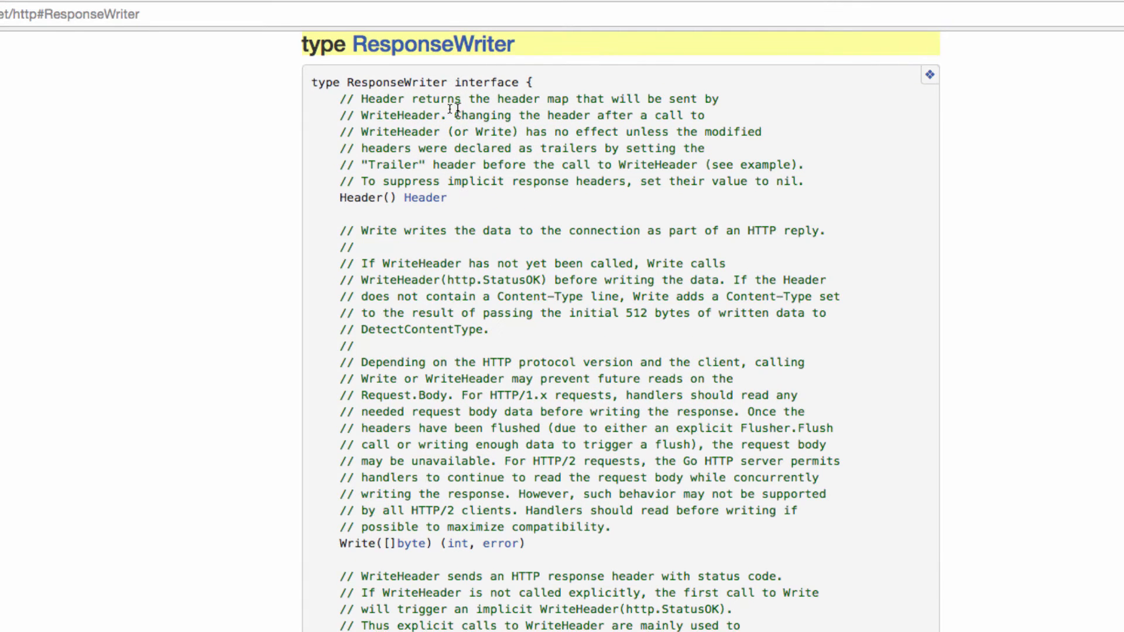
- Highlight the WriteHeader note and mark every WriteHeader occurrence in ResponseWriter
drag(450, 115, 595, 180)
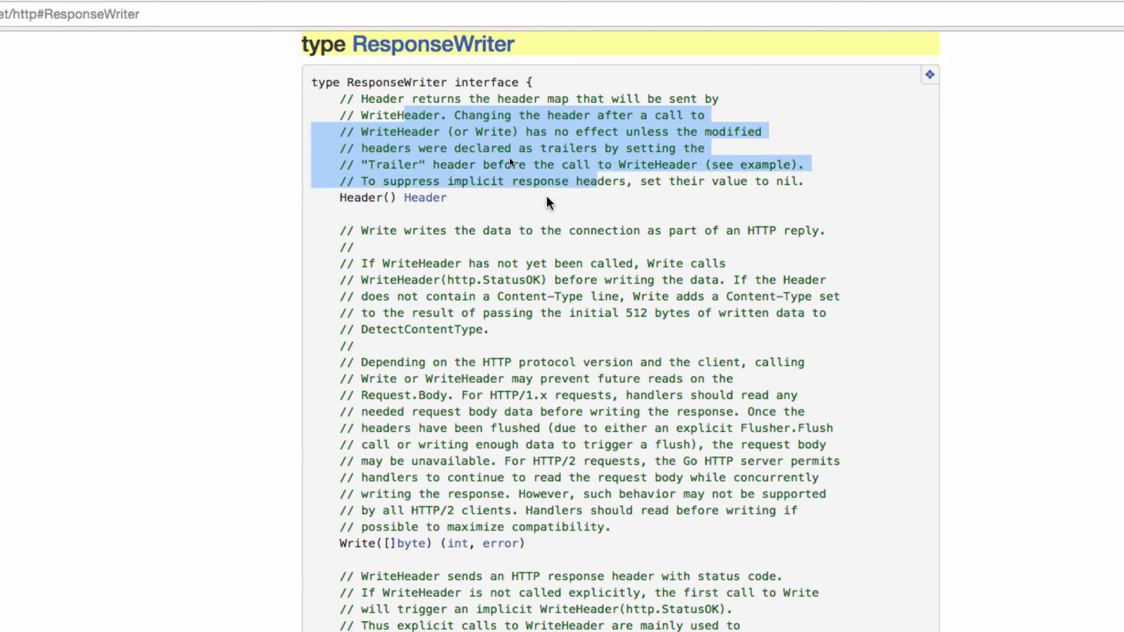
scroll(down, 3)
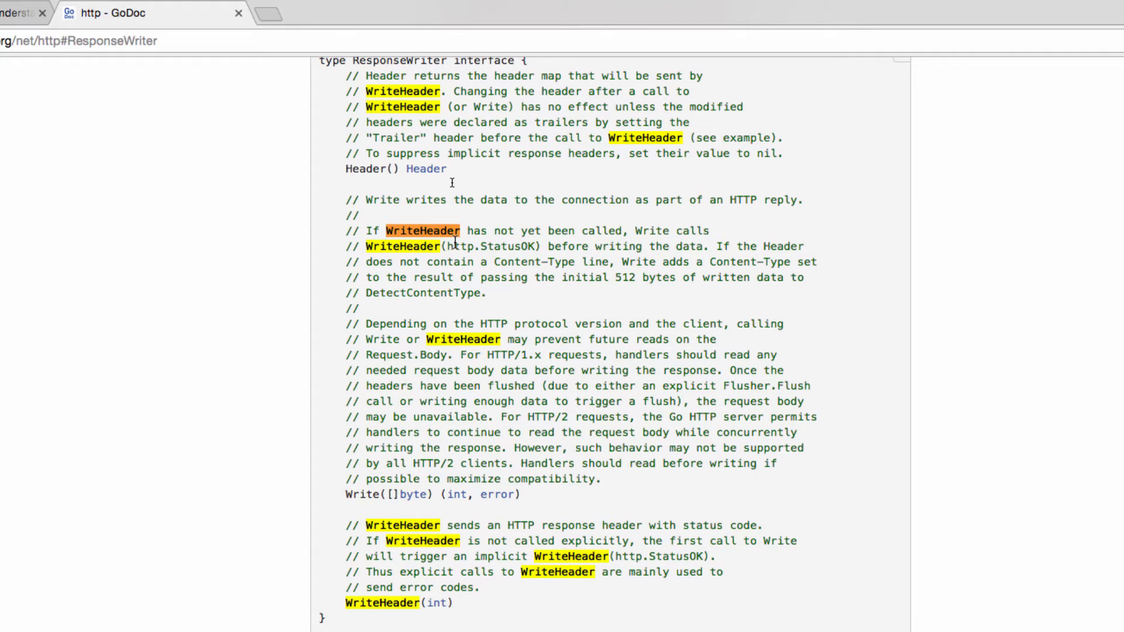
double_click(432, 494)
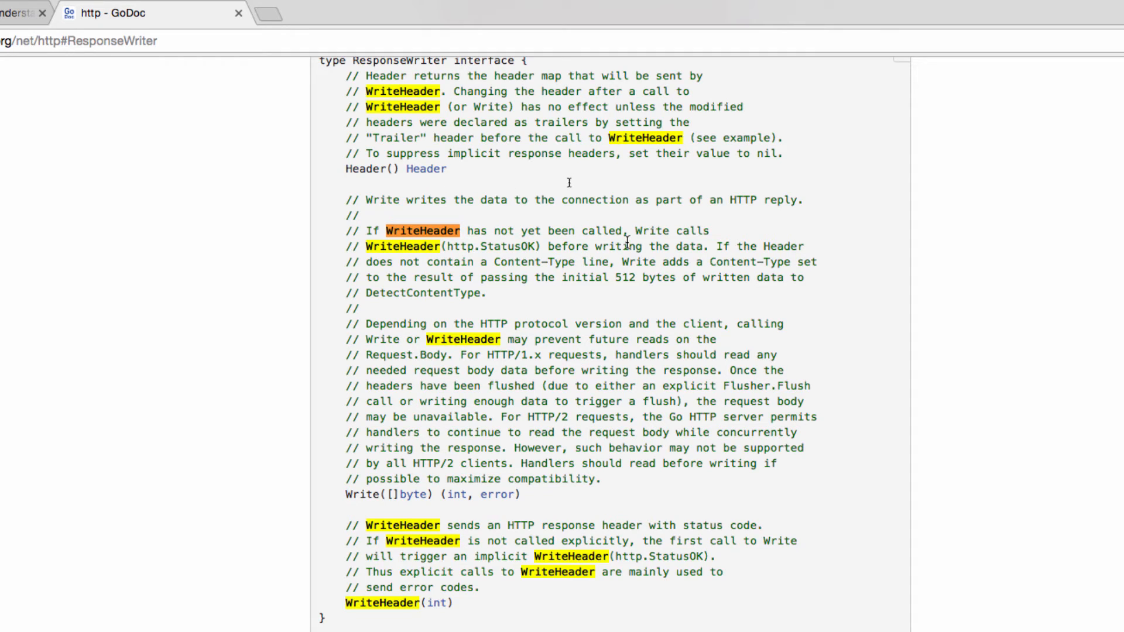
- Highlight the warning that headers changed after WriteHeader have no effect, then clear it
drag(436, 91, 512, 139)
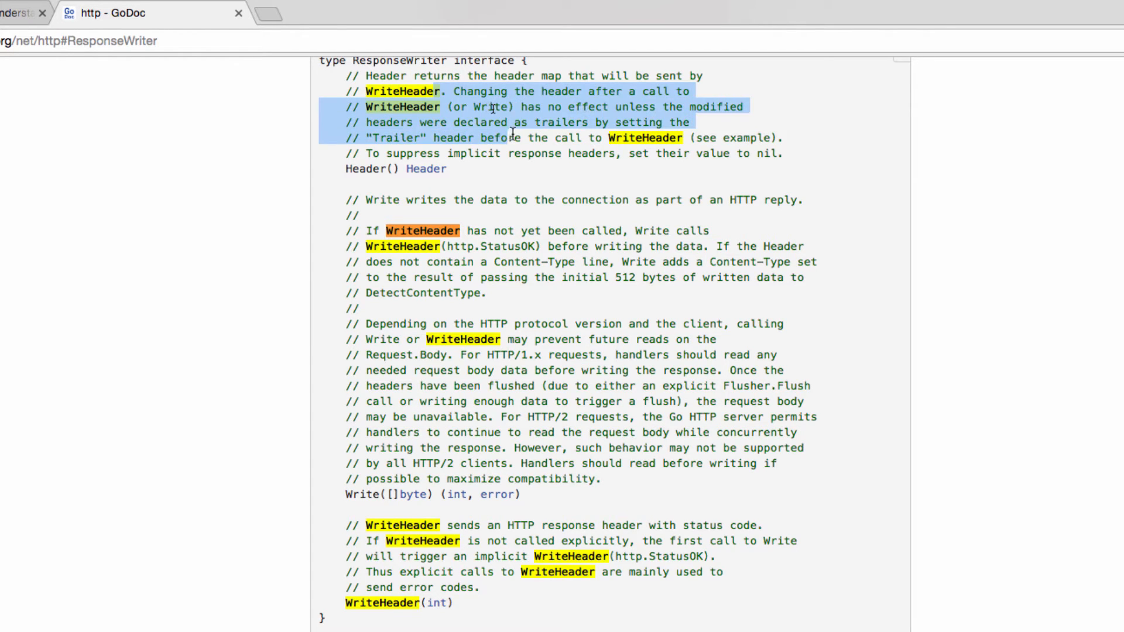
click(419, 185)
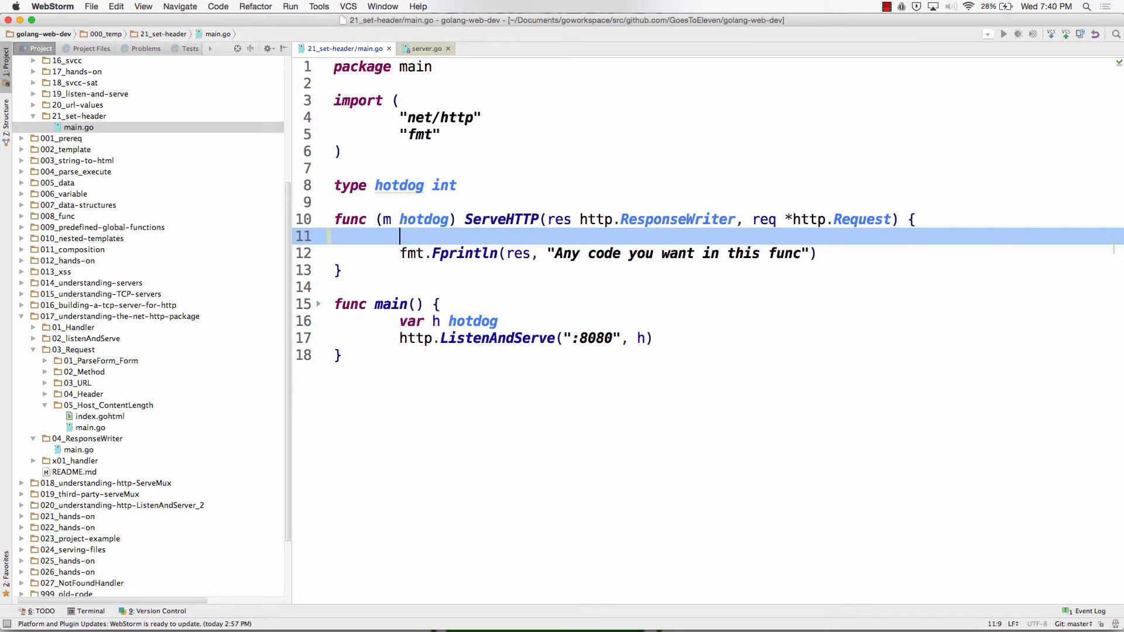
- Add res.Header().Set("tkey", "this is from todd") as the first line of hotdog's ServeHTTP
text(res.Header())
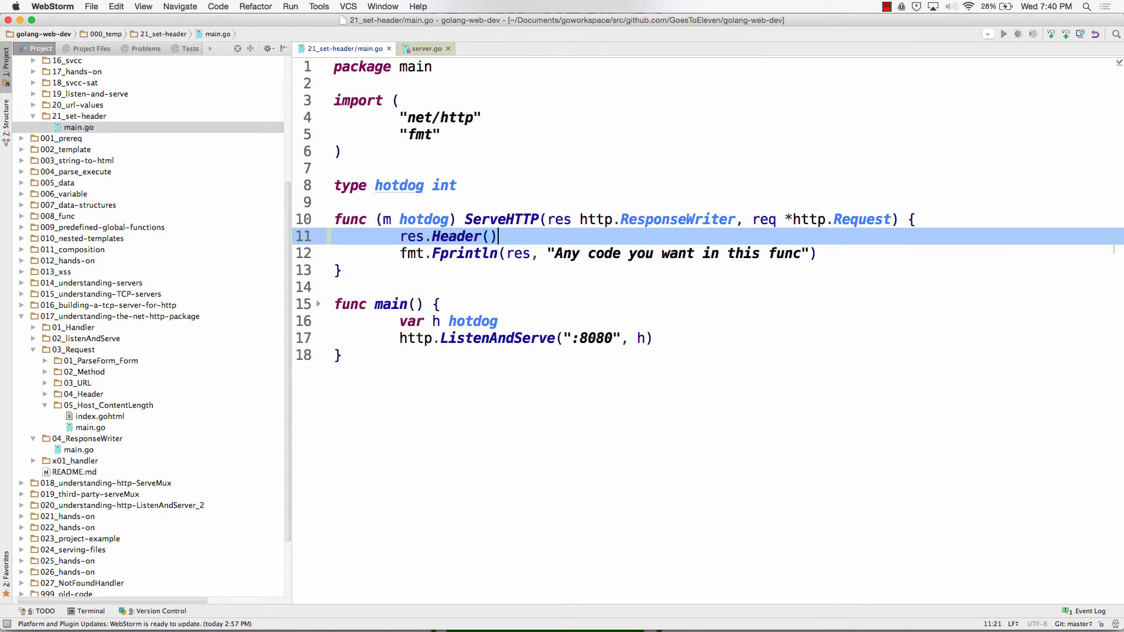
text(.Set()
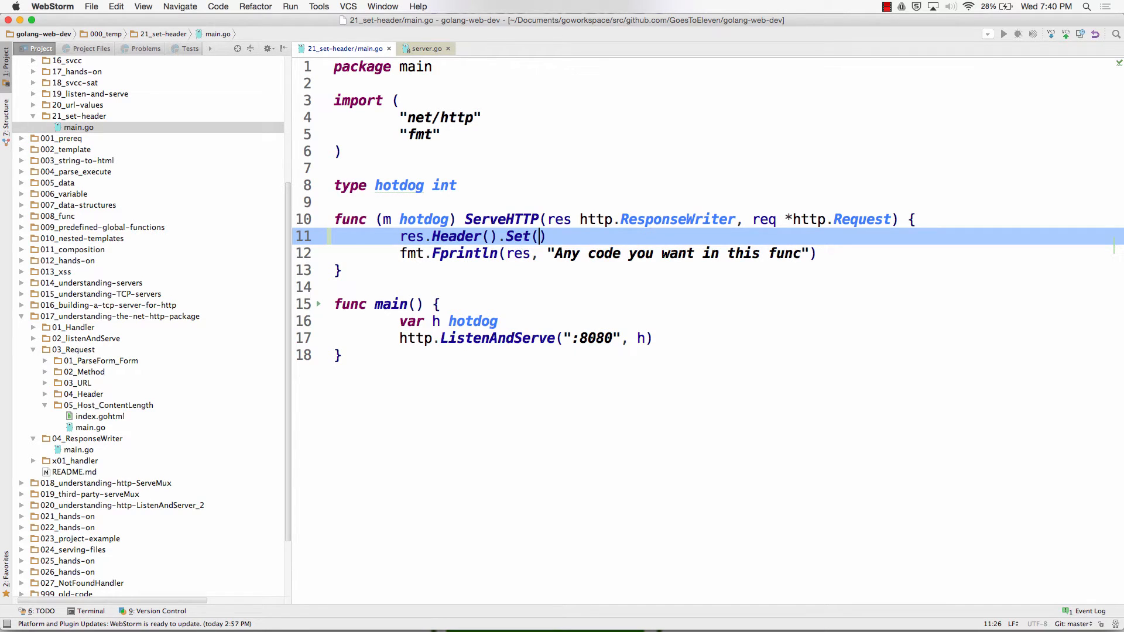
text("")
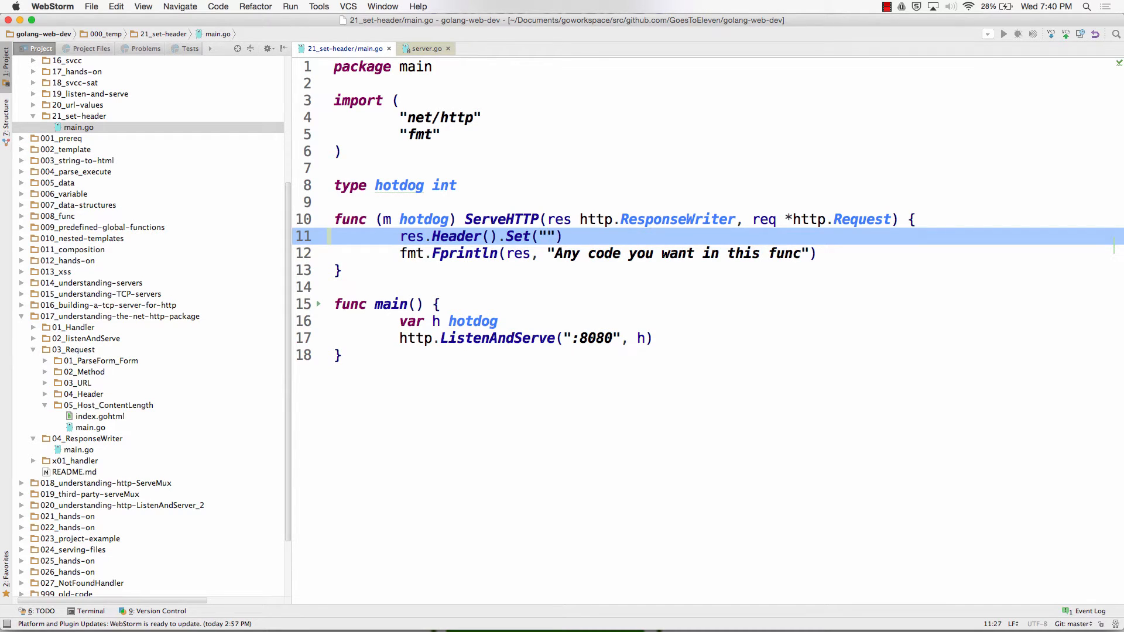
text(tkey)
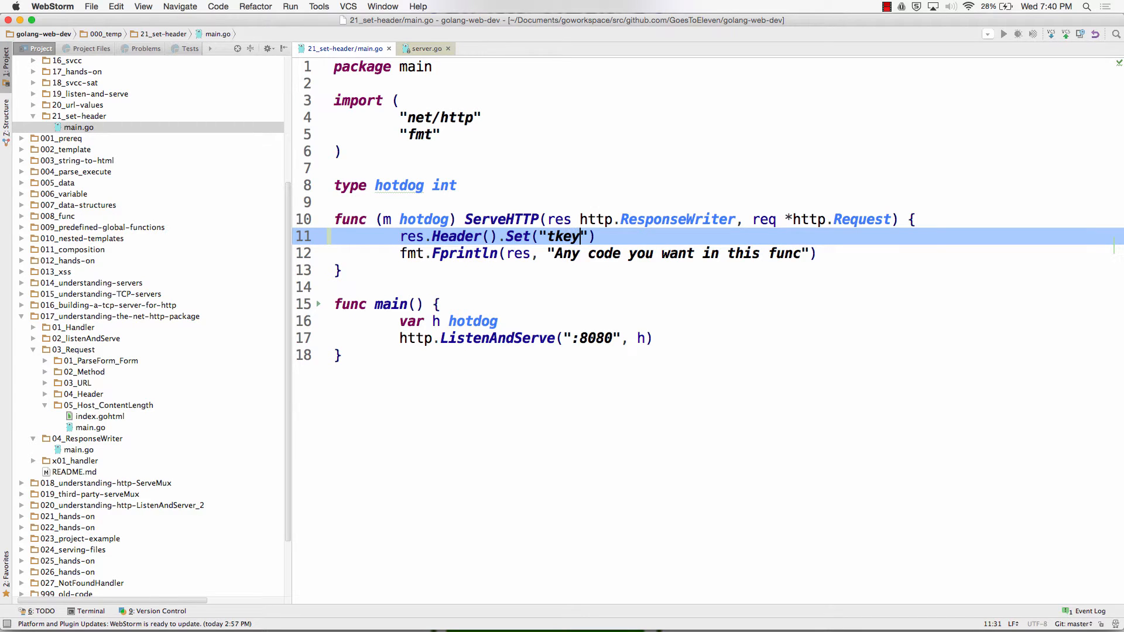
text(, "this is from todd)
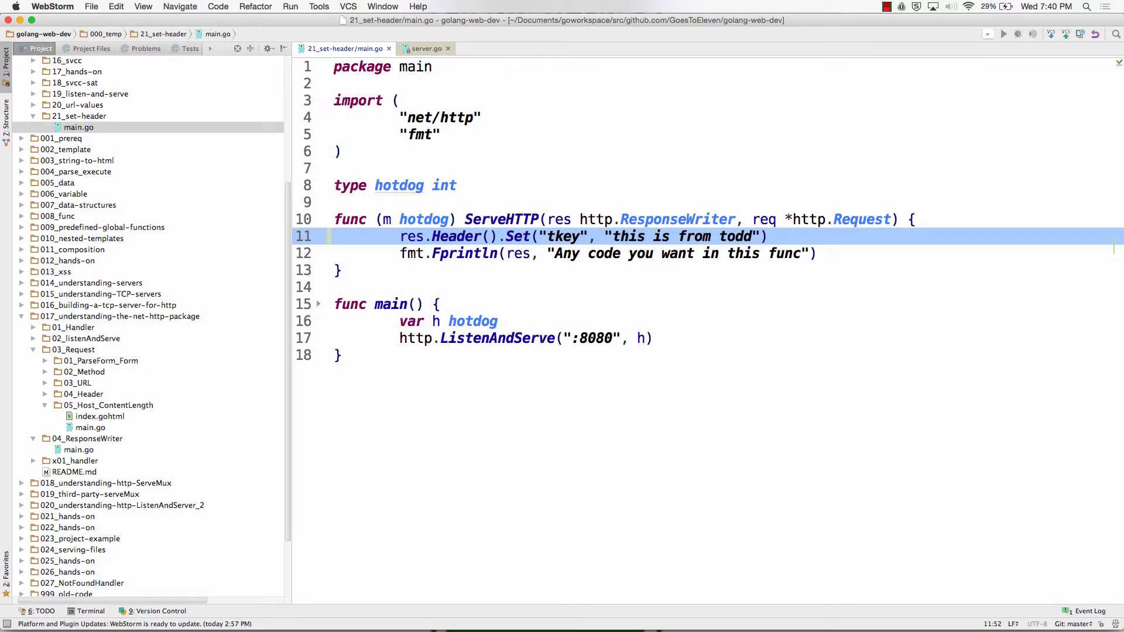
- After the terminal commit, close all editor tabs and collapse the 03_Request folder
key(cmd+tab)
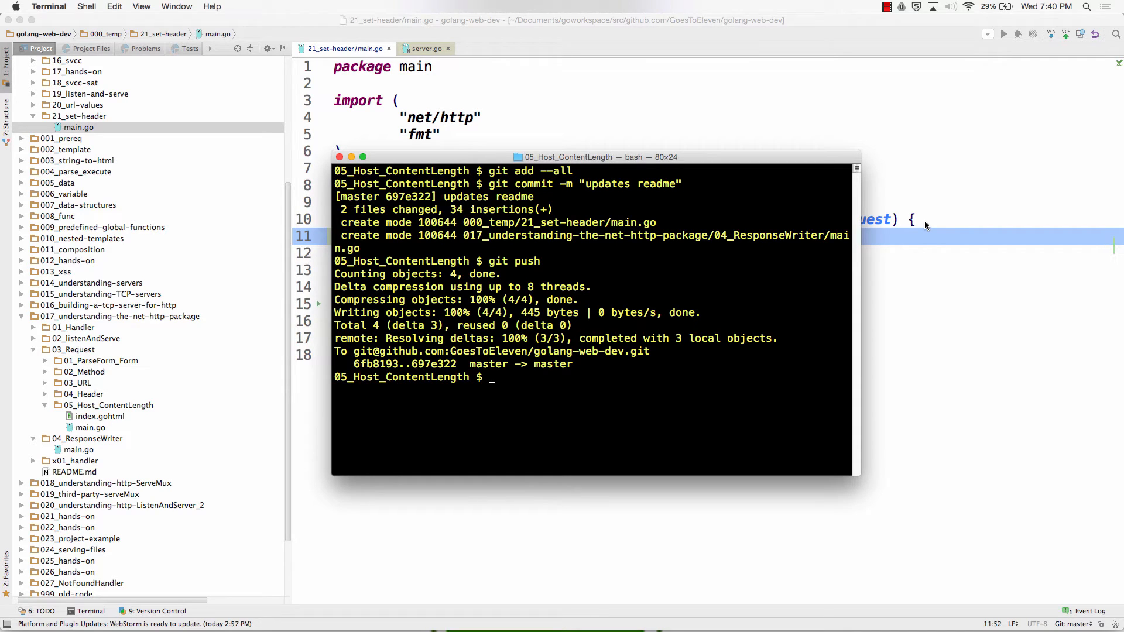
mouse_move(273, 34)
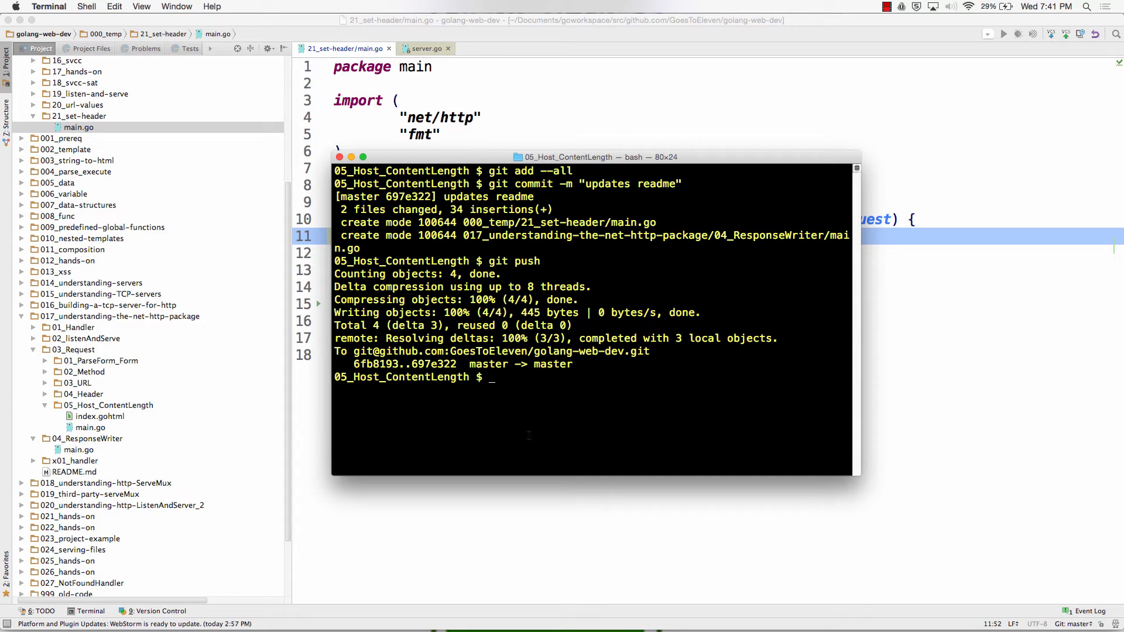
mouse_move(517, 385)
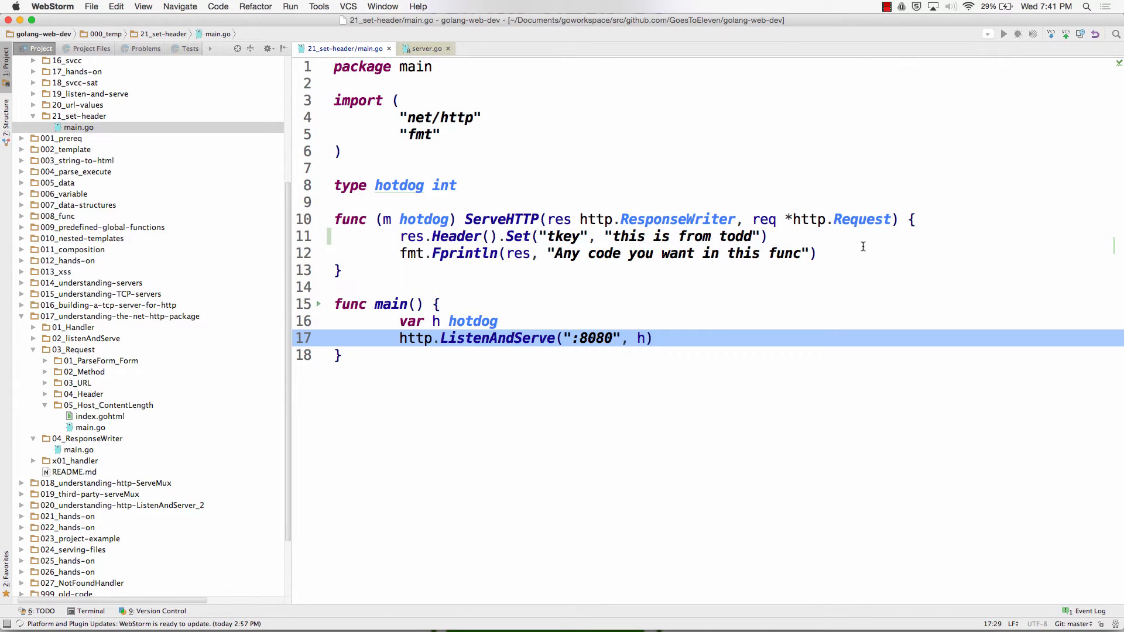
click(402, 236)
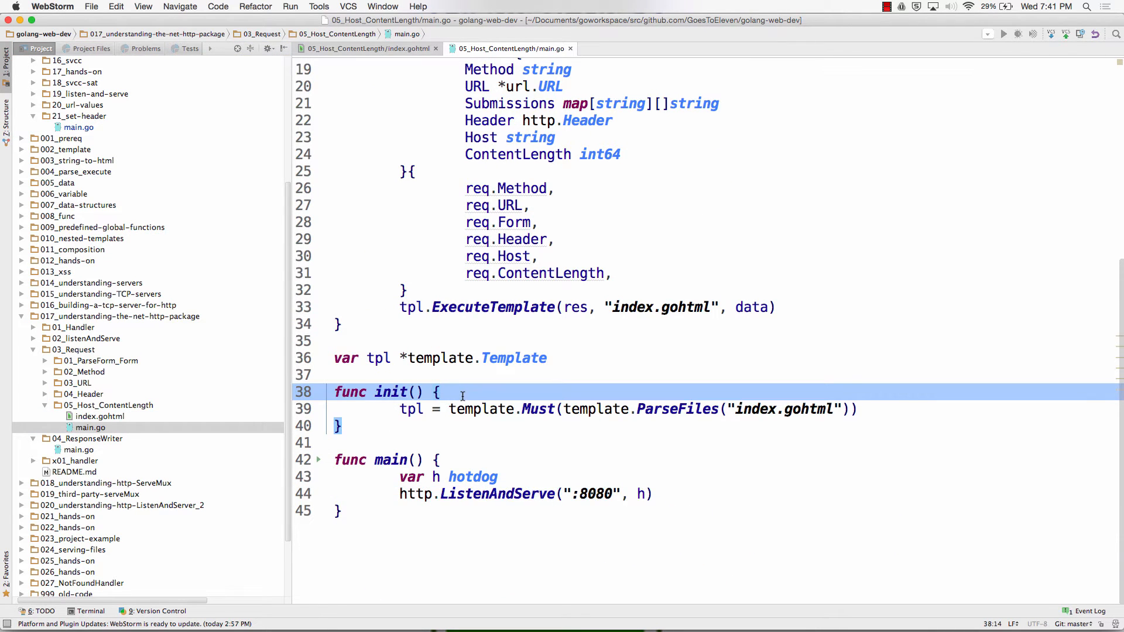
click(437, 391)
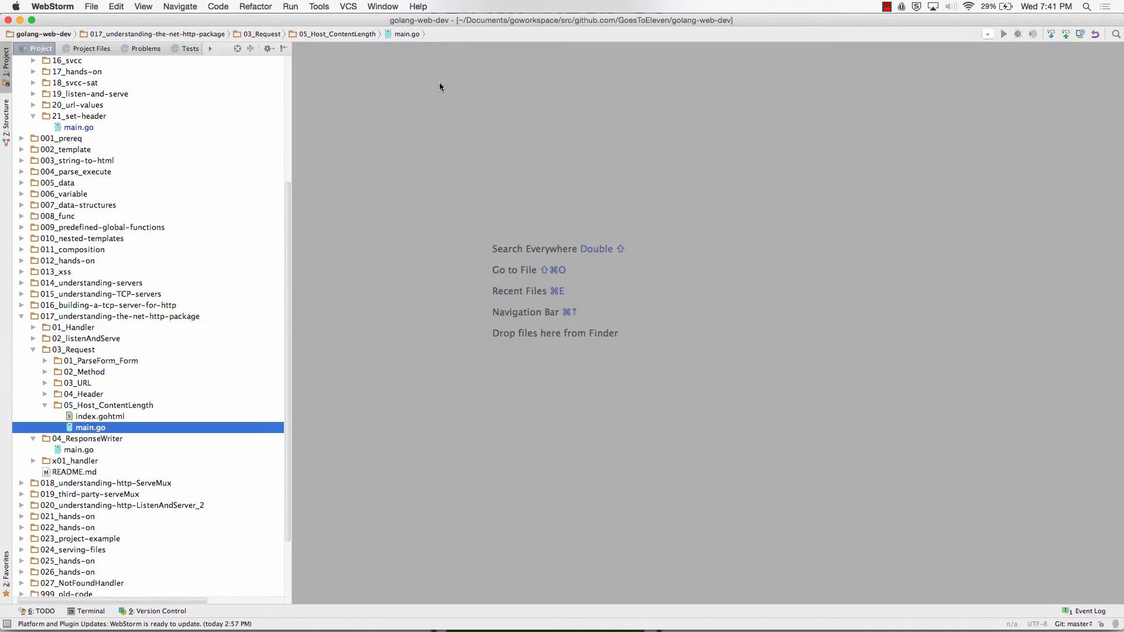
click(74, 349)
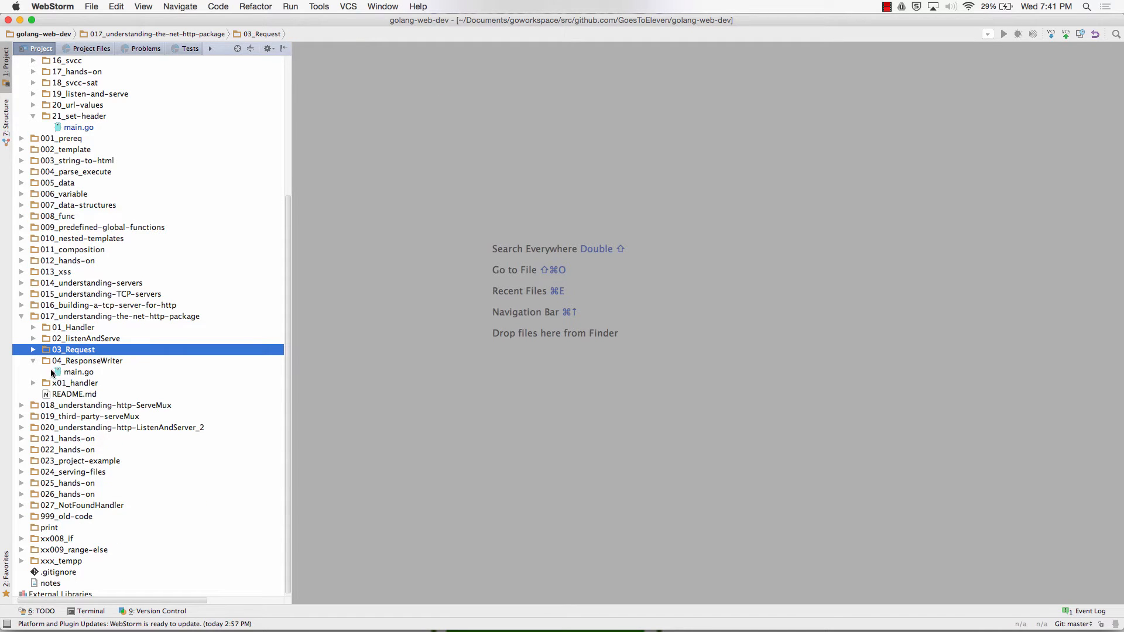
- In 04_ResponseWriter main.go, set a "ninakey" header with value "this is from ninnnnnnnnnnnna" in ServeHTTP
double_click(79, 372)
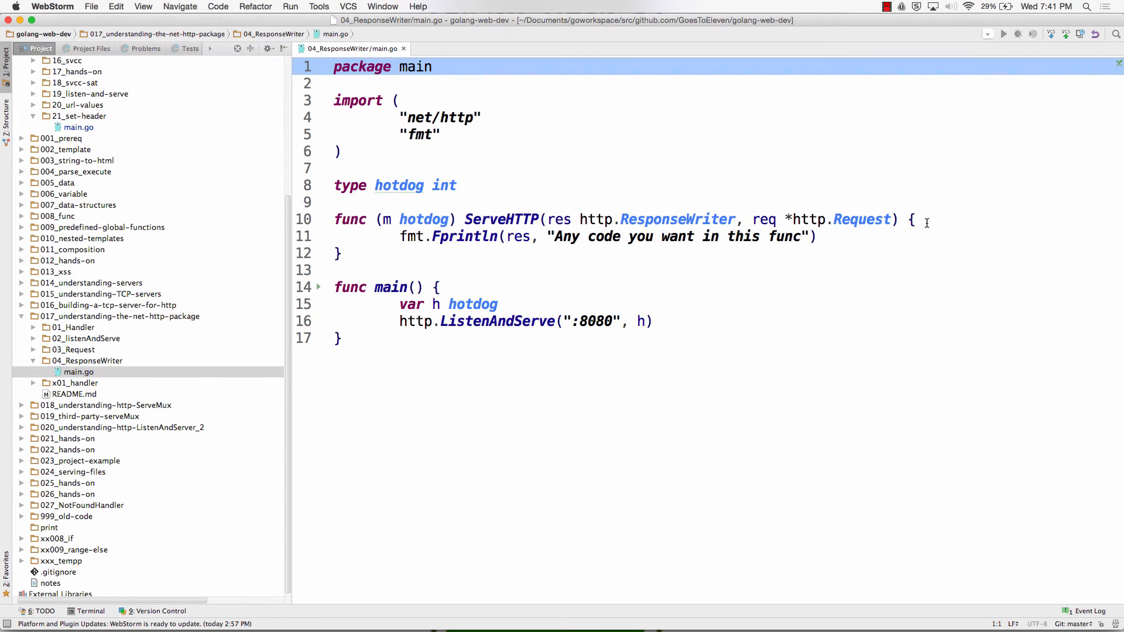
text(res.Header().Set("tkey", "this is from todd"))
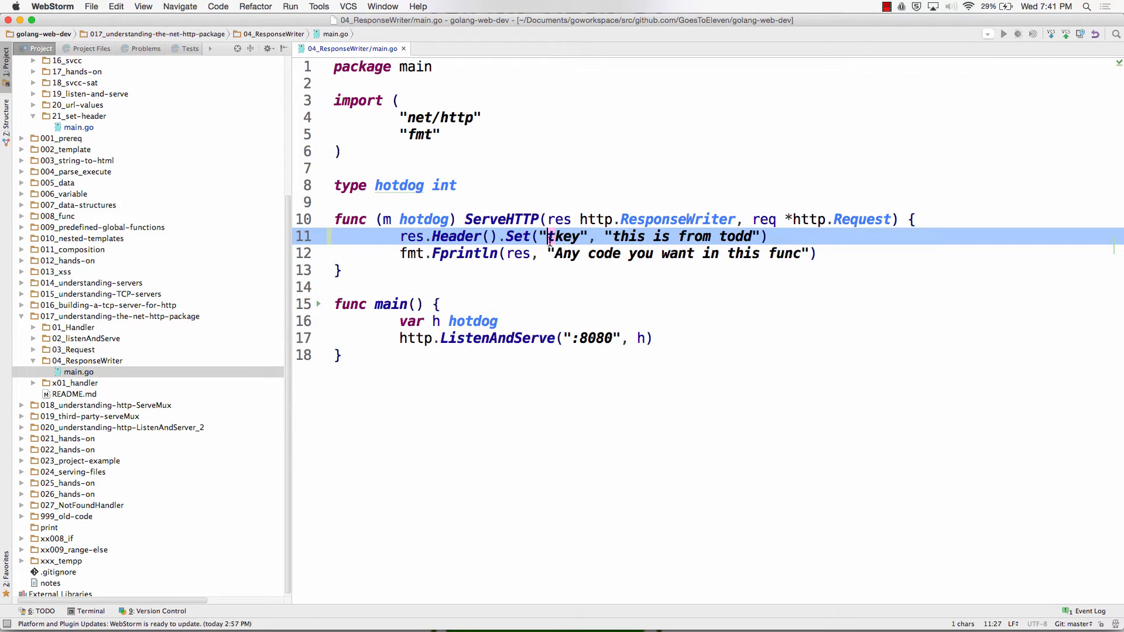
text(ninakey)
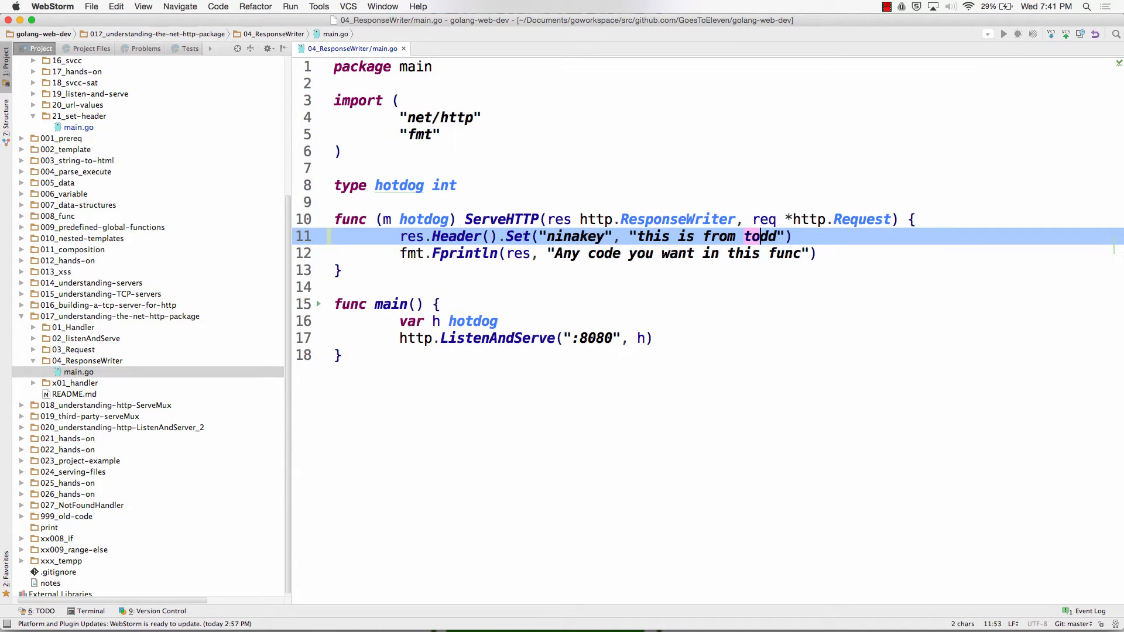
text(ninnnnn)
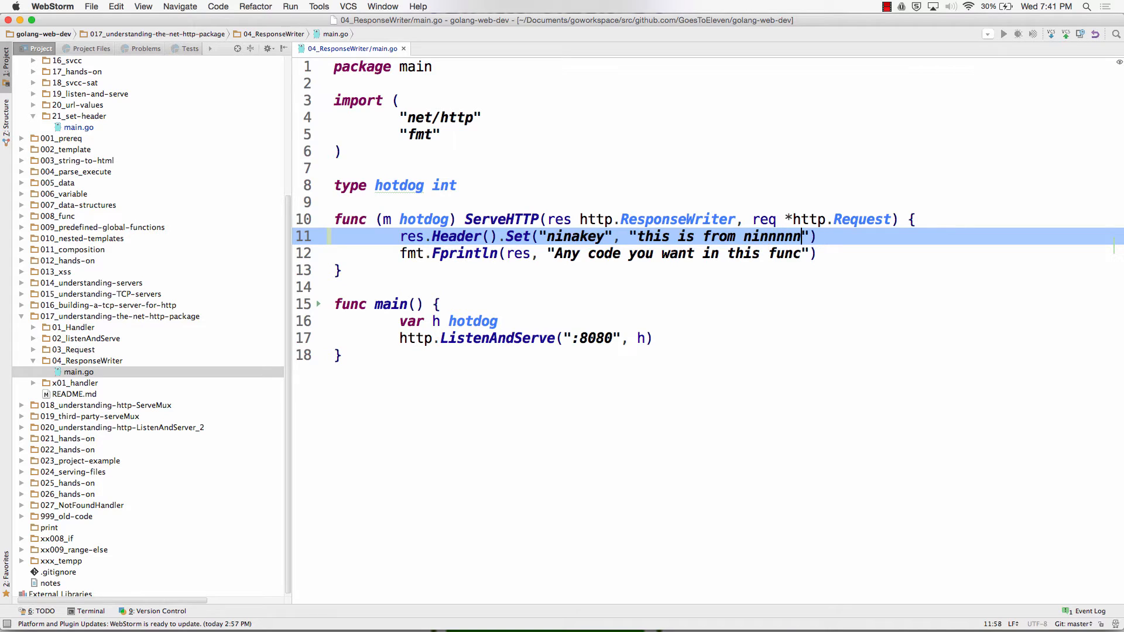
text(nnnnnnn)
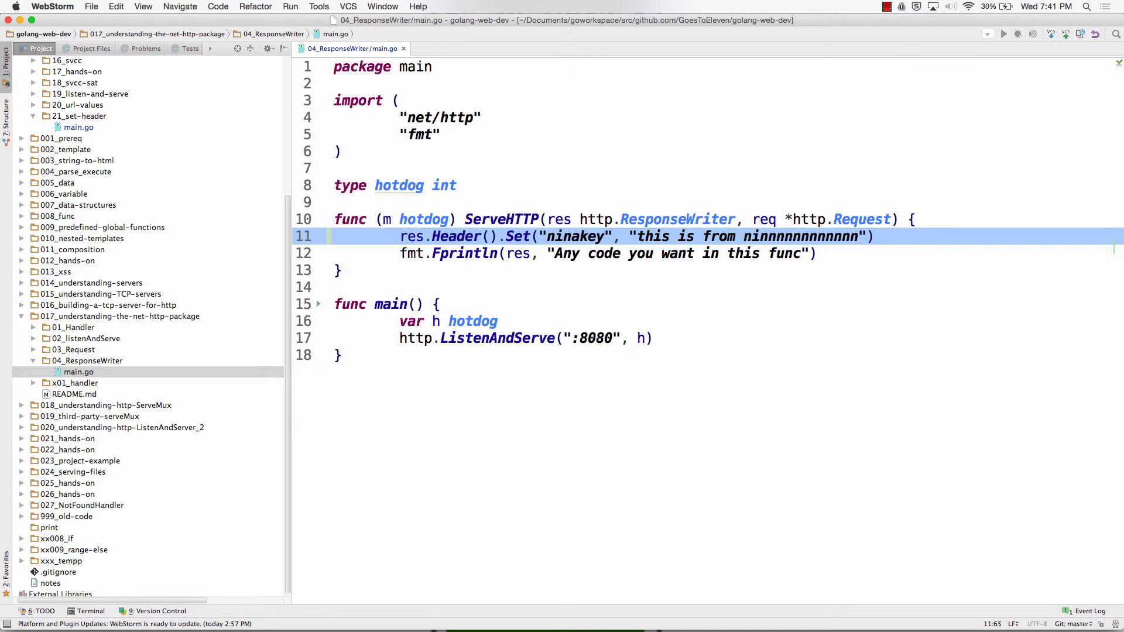
key(Cmd+Tab)
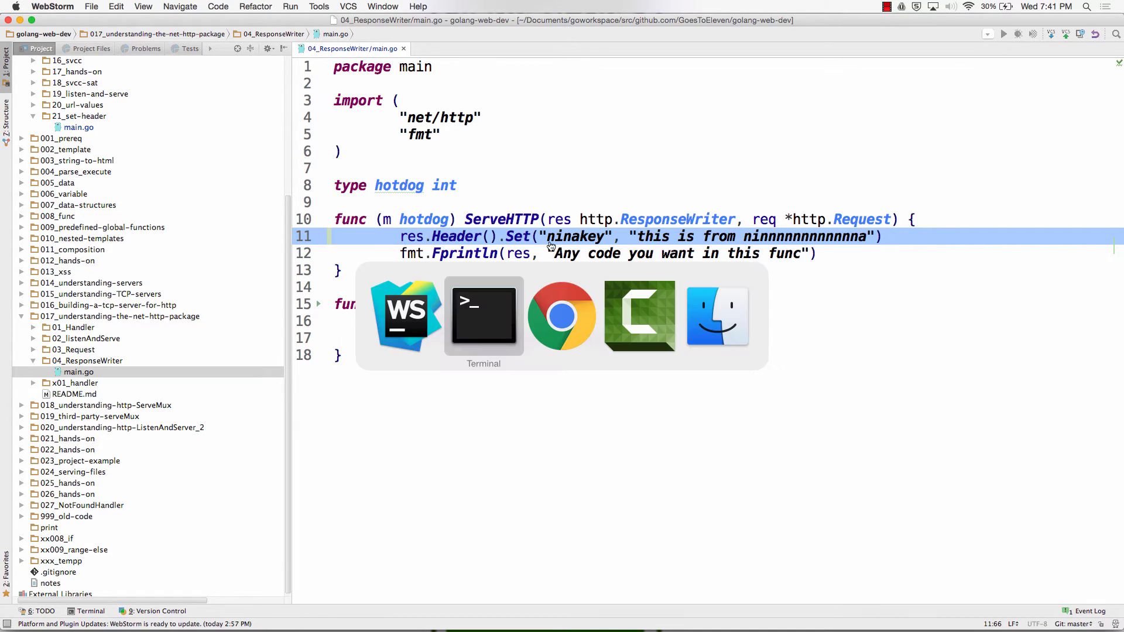
- In Terminal, cd into the 04_ResponseWriter folder and start the server with go run main.go
click(484, 315)
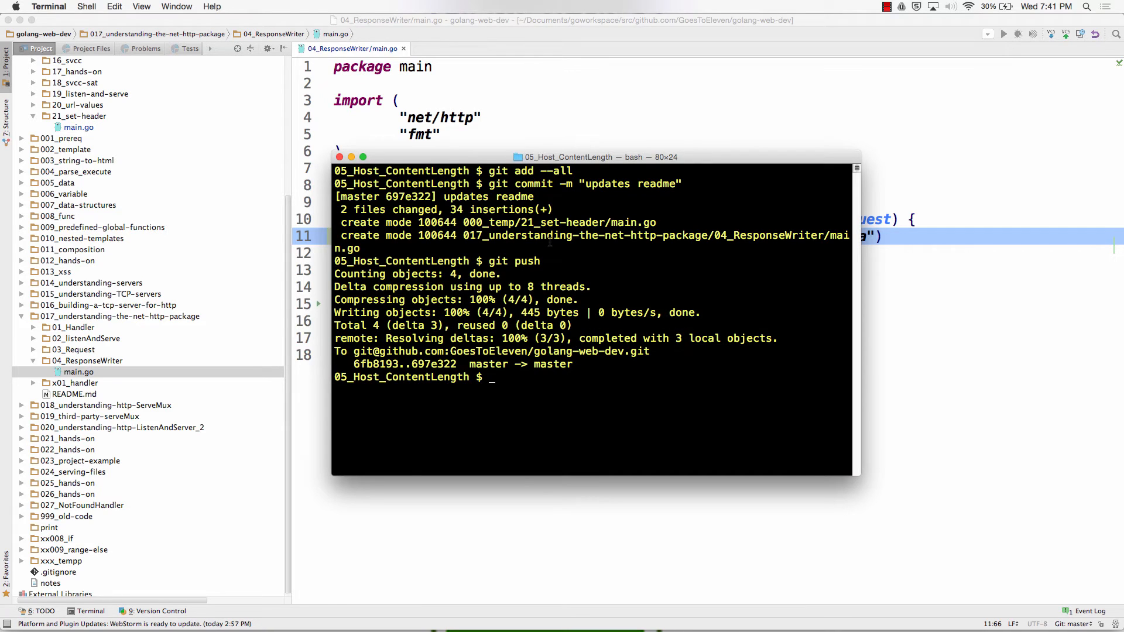
text(cd ../)
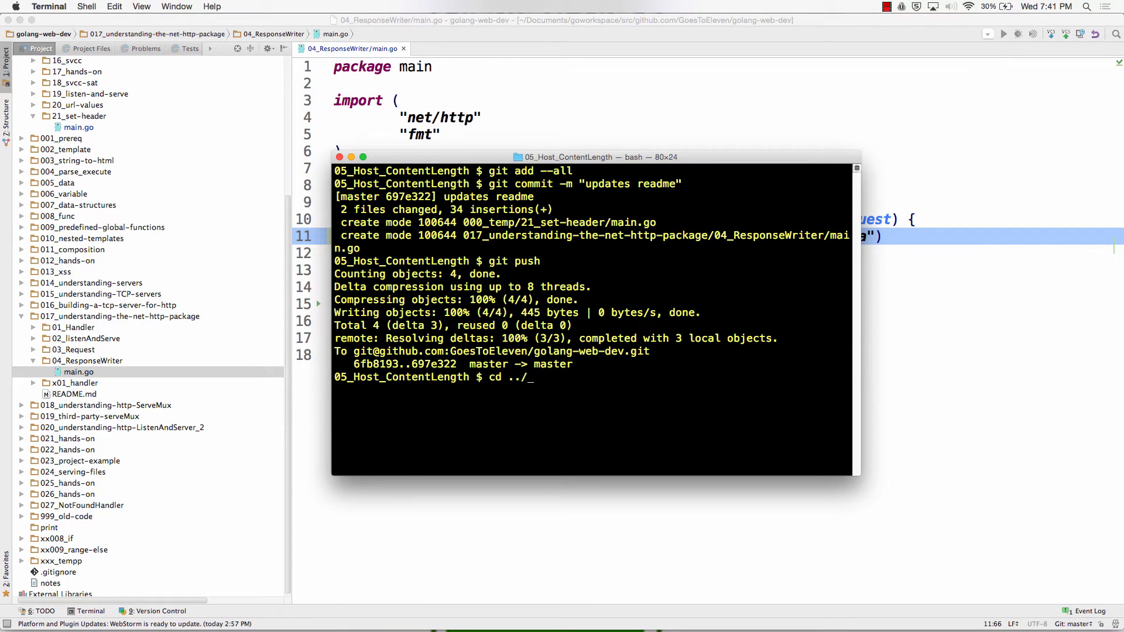
key(enter)
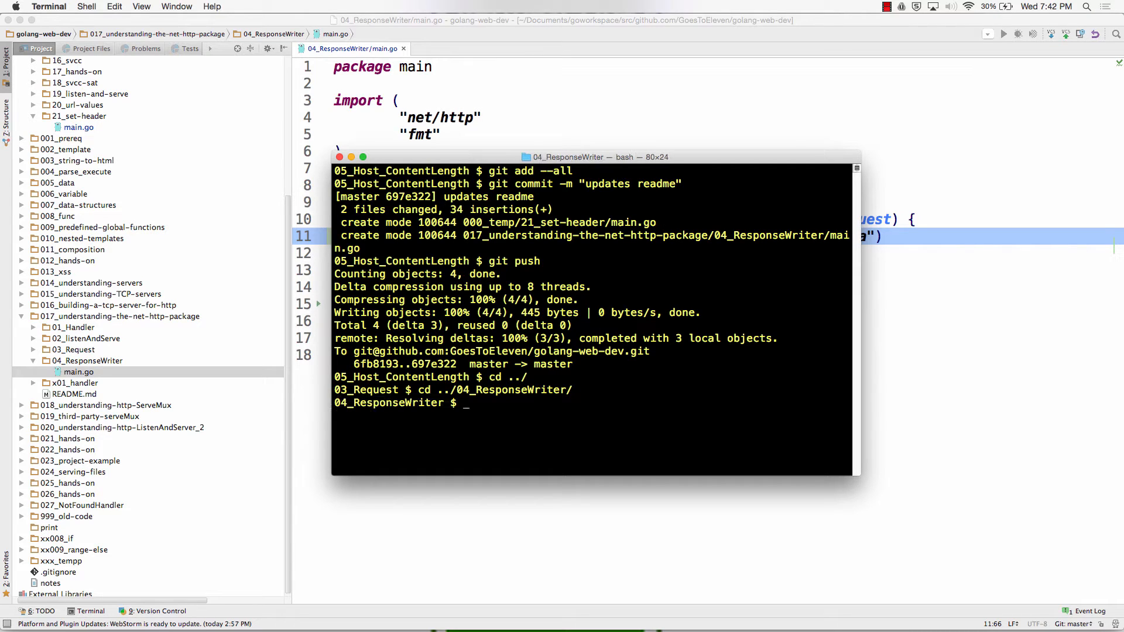
text(go run)
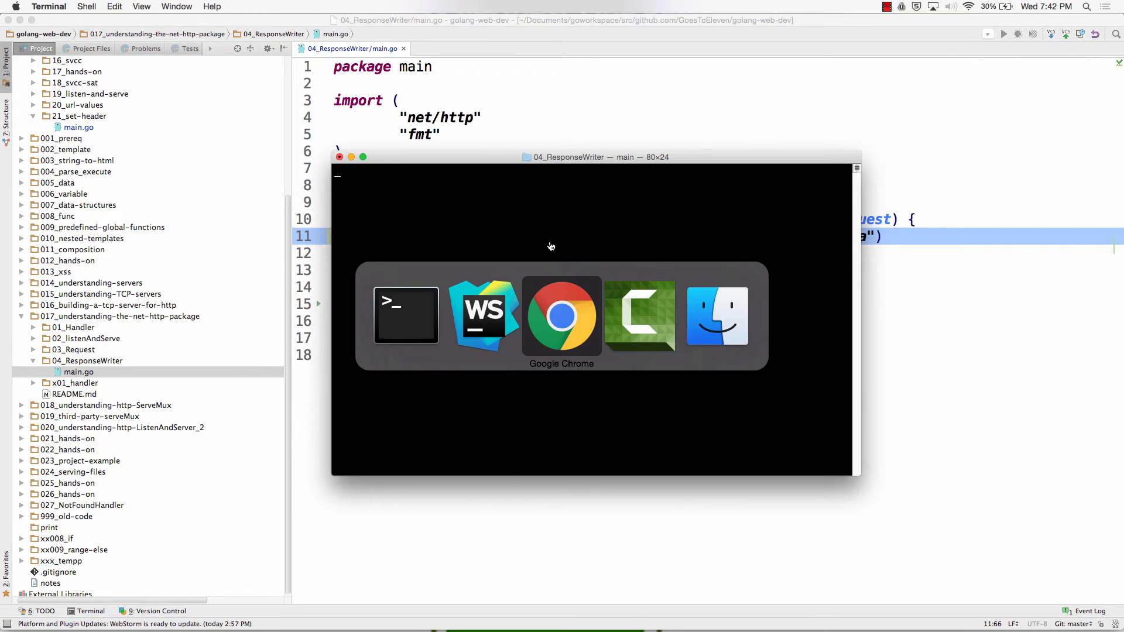
- Clear the Network log, reload localhost:8080 and highlight its text/plain Content-Type response header
click(560, 315)
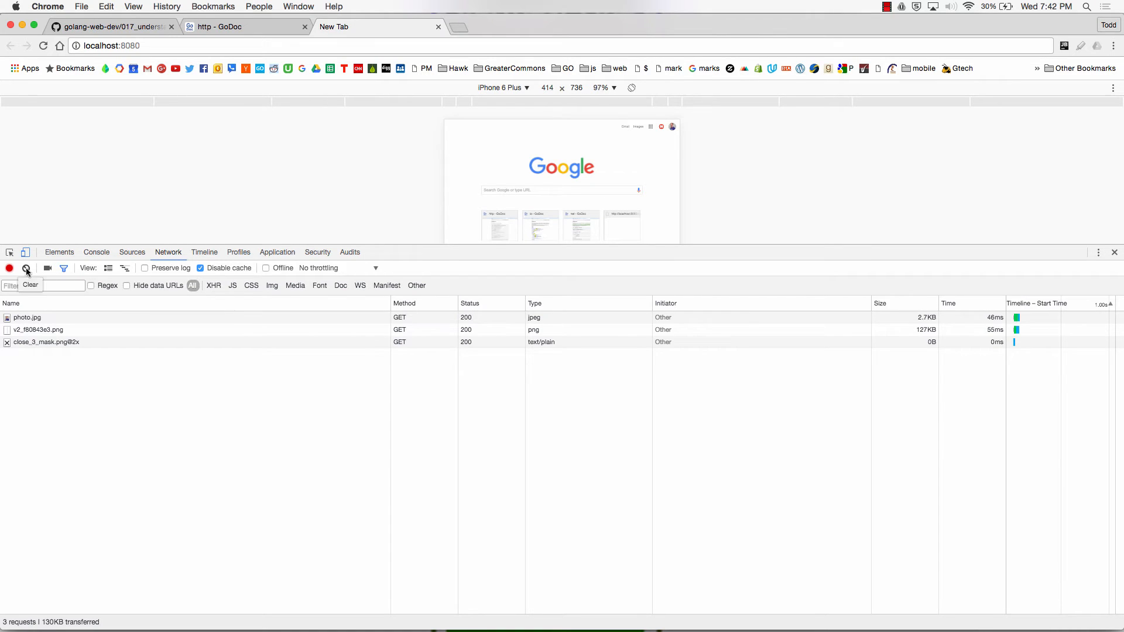
click(26, 267)
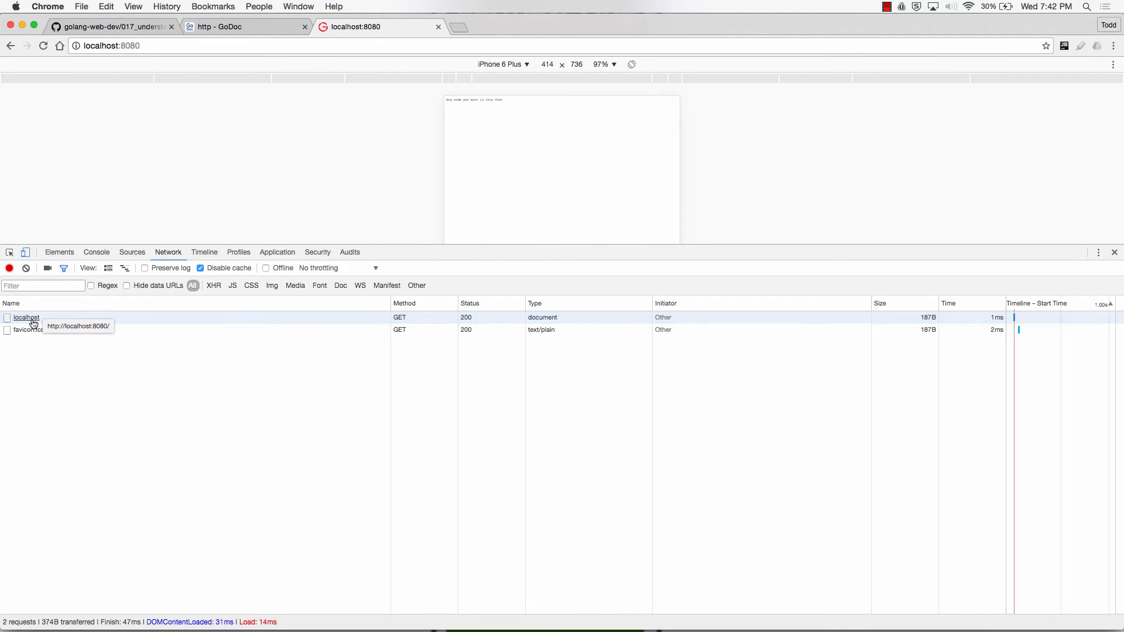
click(26, 318)
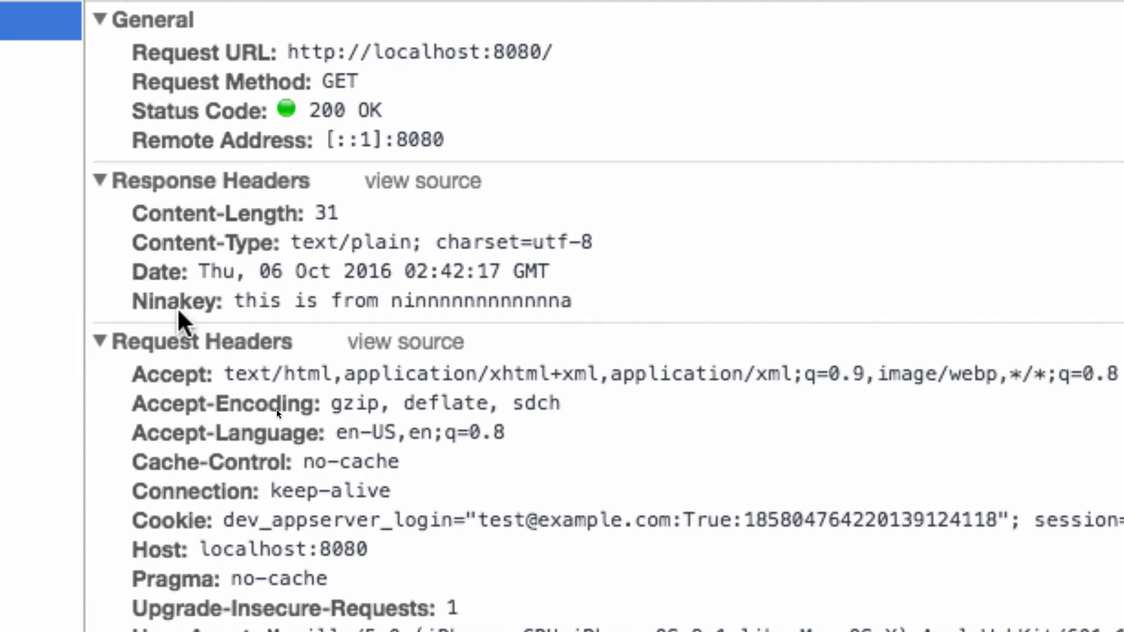
mouse_move(459, 491)
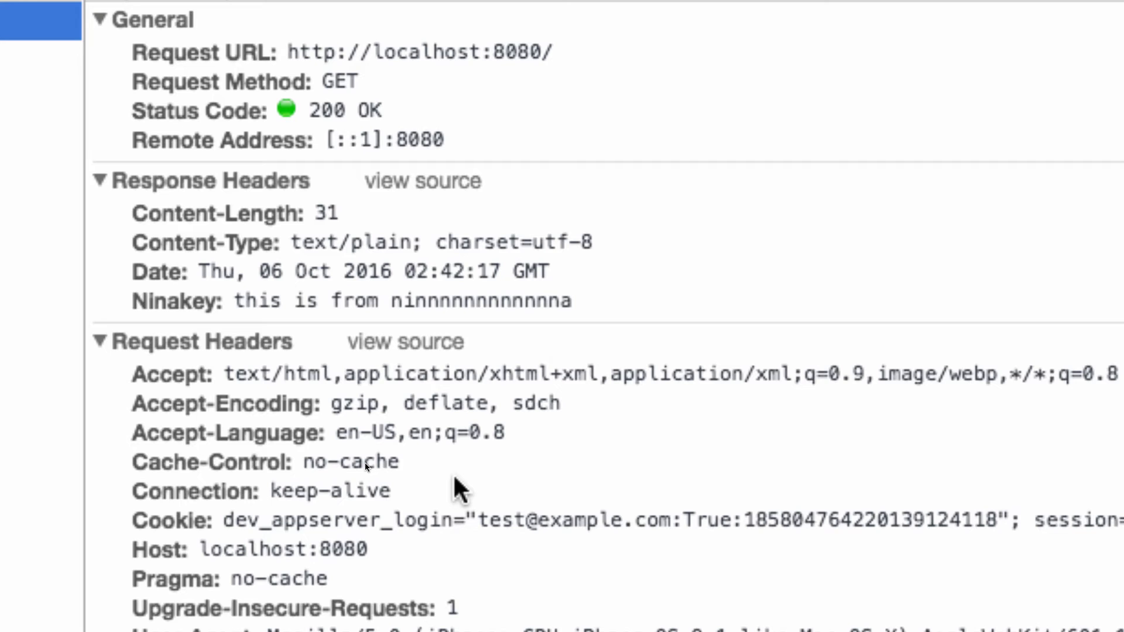
mouse_move(566, 269)
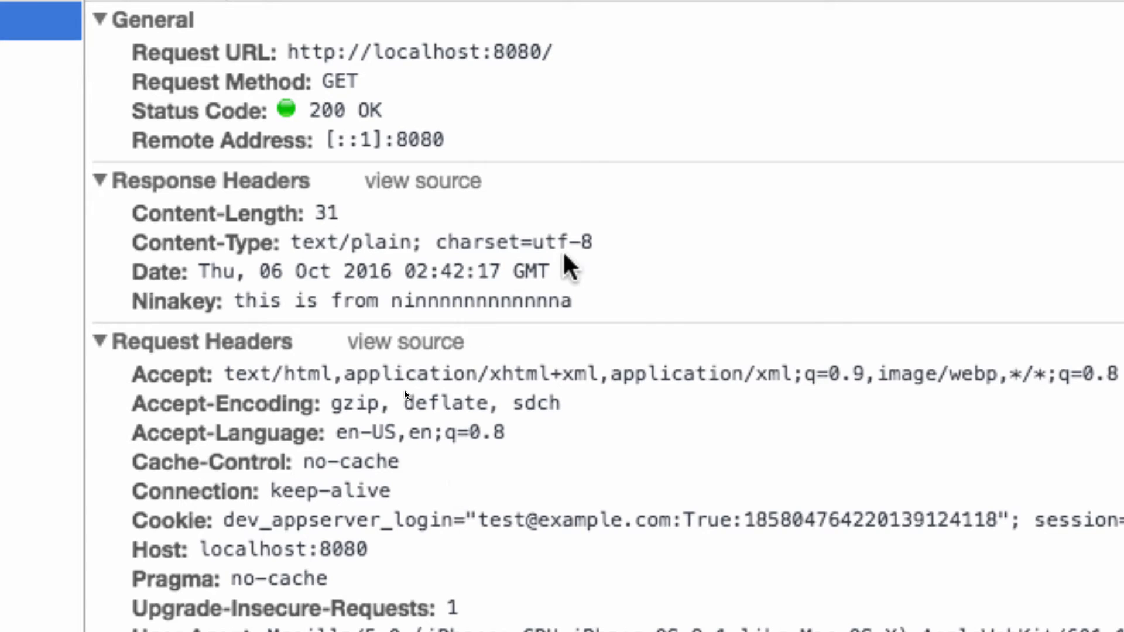
drag(132, 242, 591, 242)
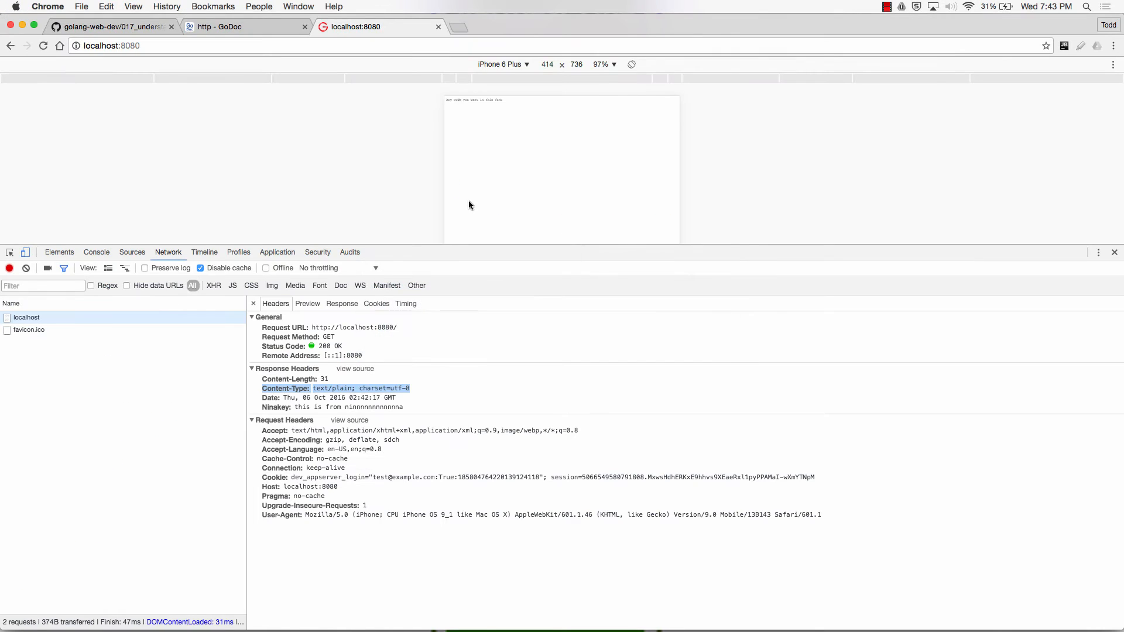
click(245, 27)
text(godoc.org)
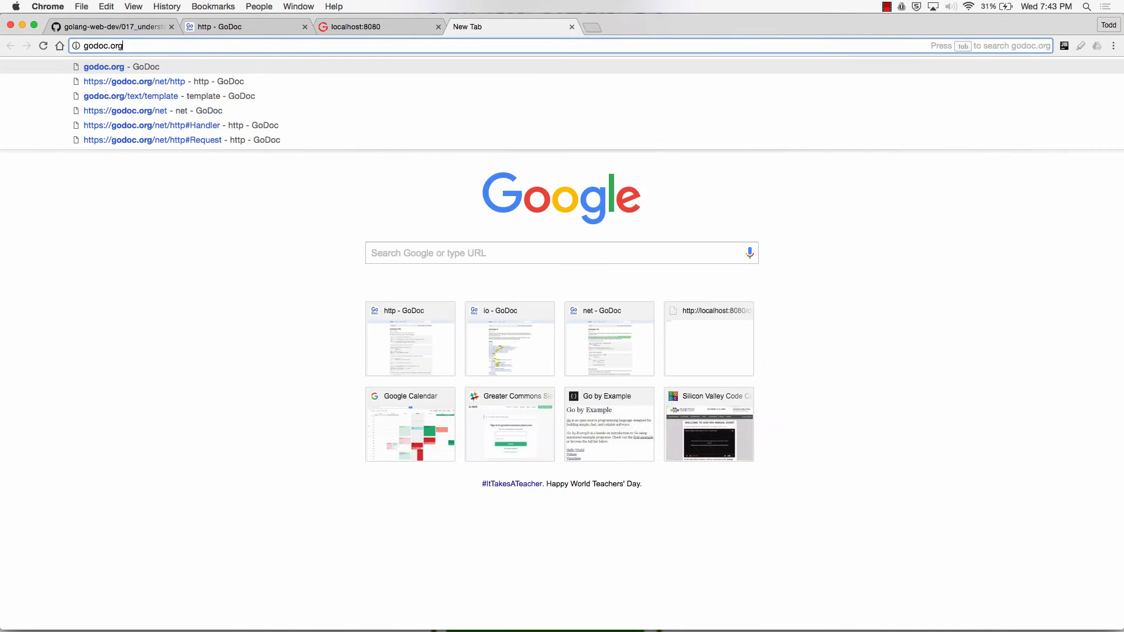
- Browse godoc.org/net/http#Handler to the ResponseWriter's Header() method and its Header type
text(/net/http)
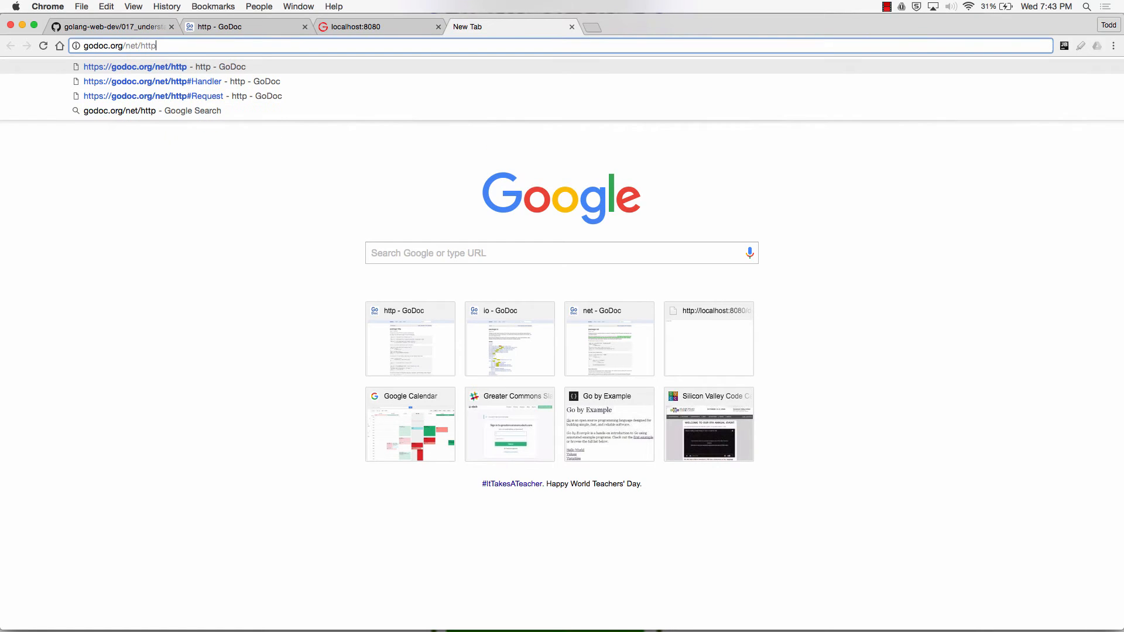
text(#Handl)
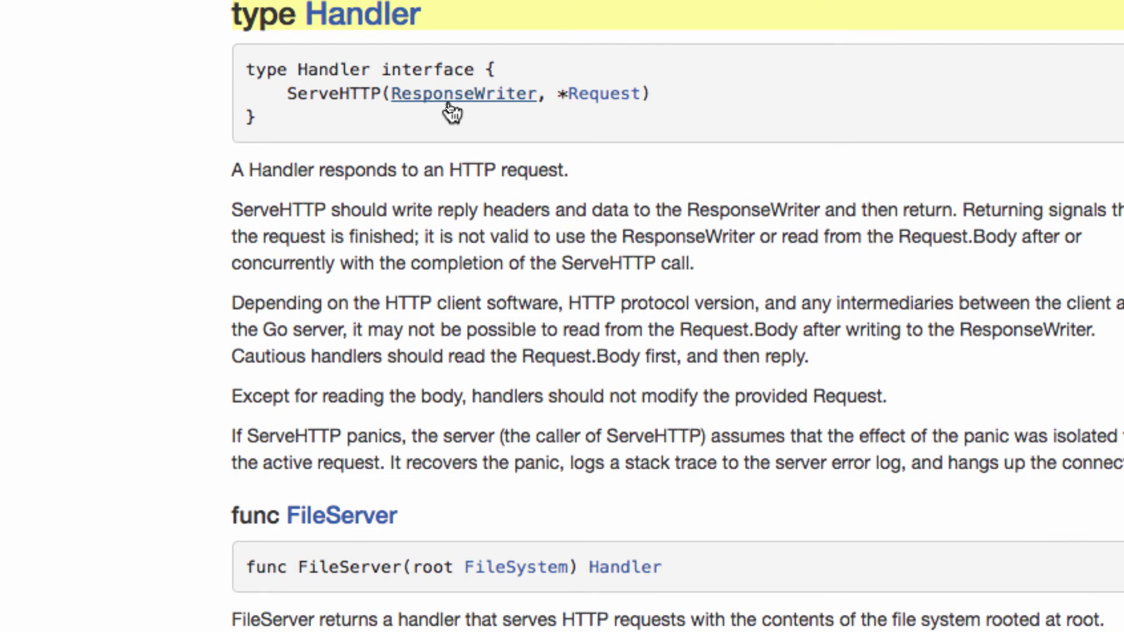
mouse_move(662, 108)
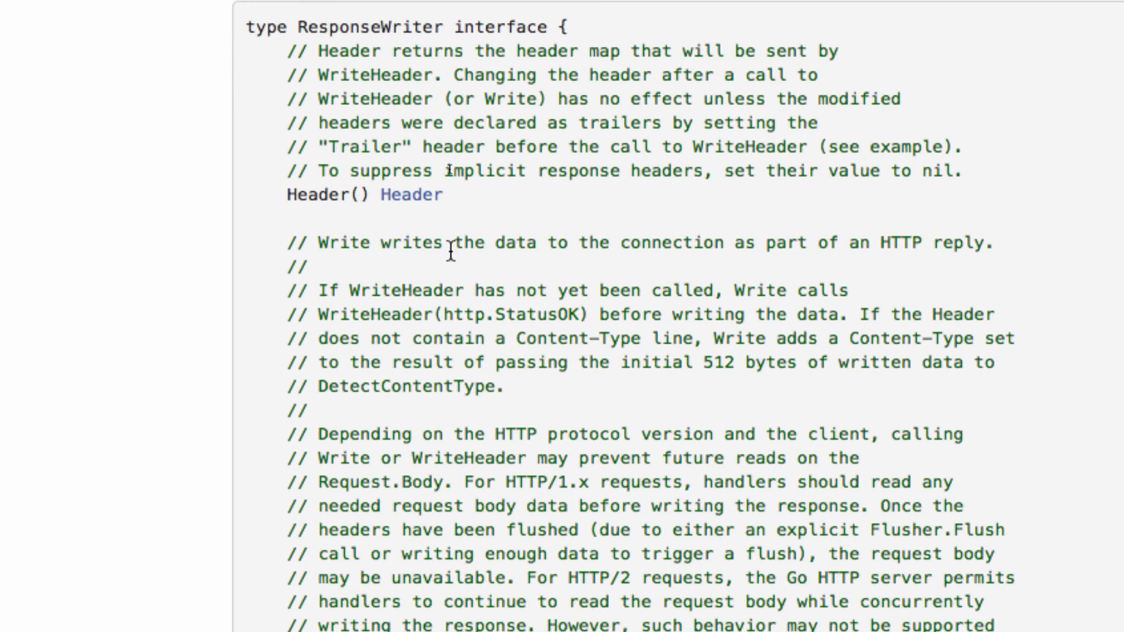
double_click(321, 194)
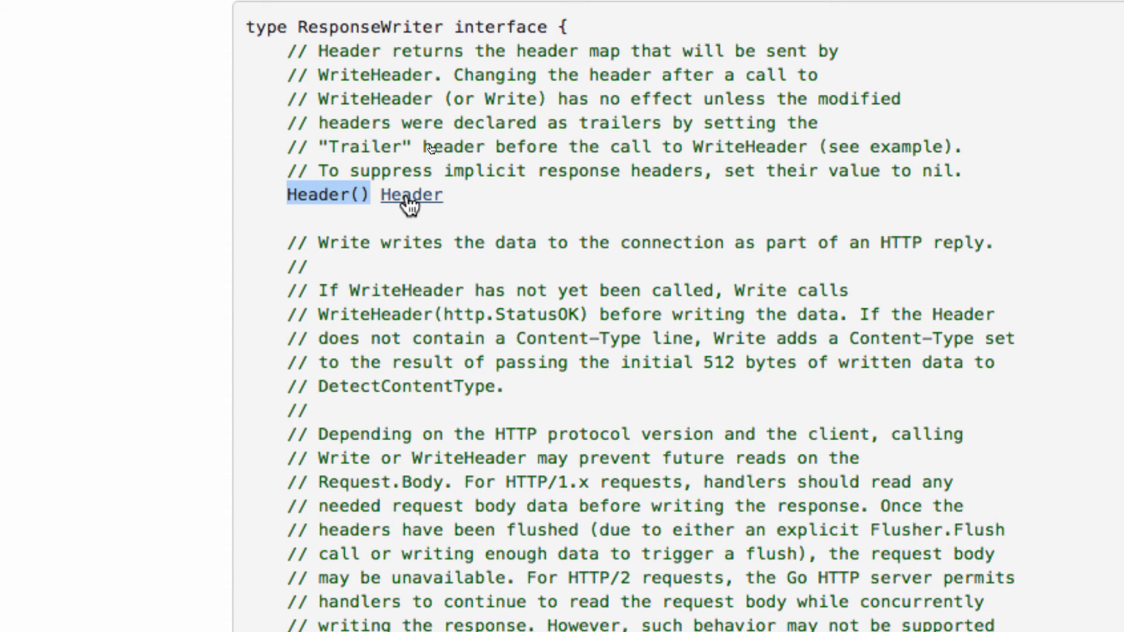
click(410, 194)
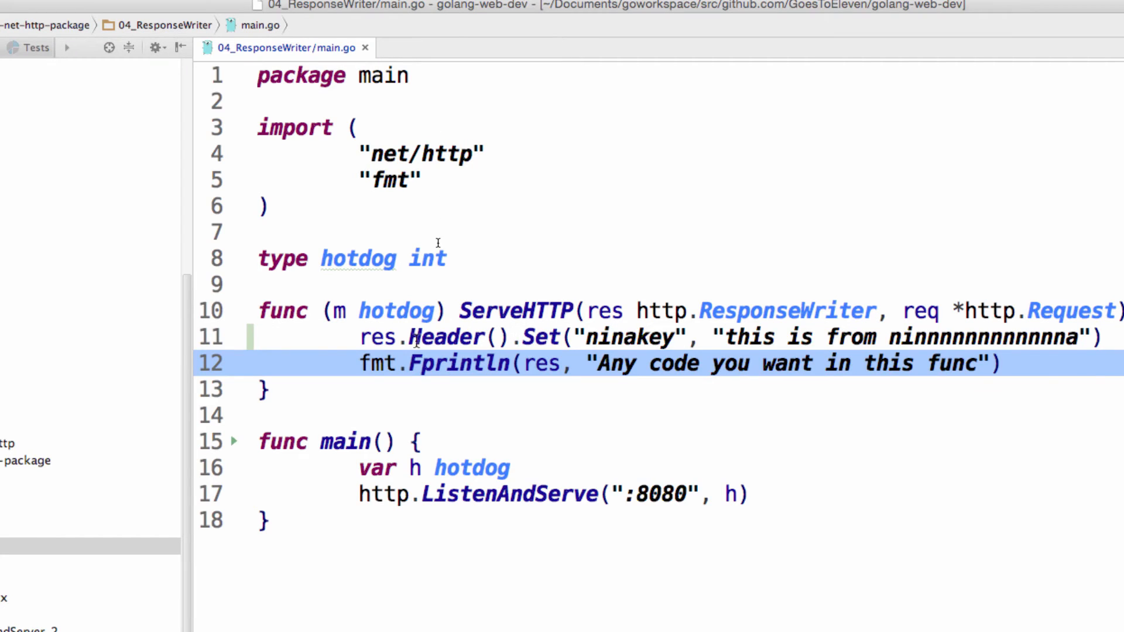
- Jump into server.go's ResponseWriter interface, read it, and return to main.go
click(376, 337)
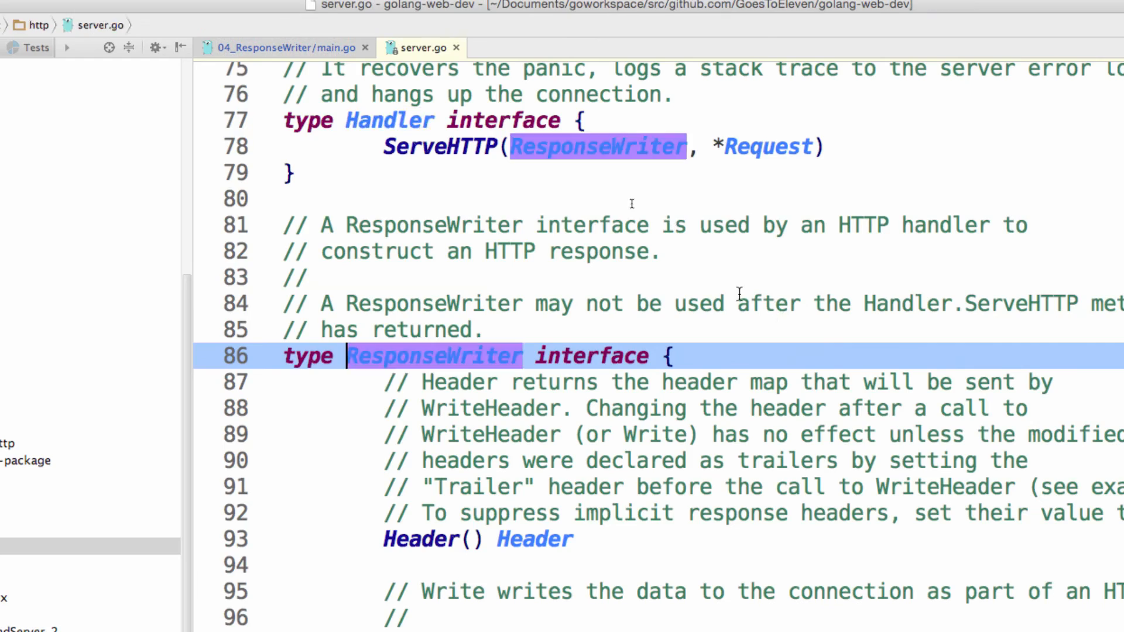
scroll(down, 3)
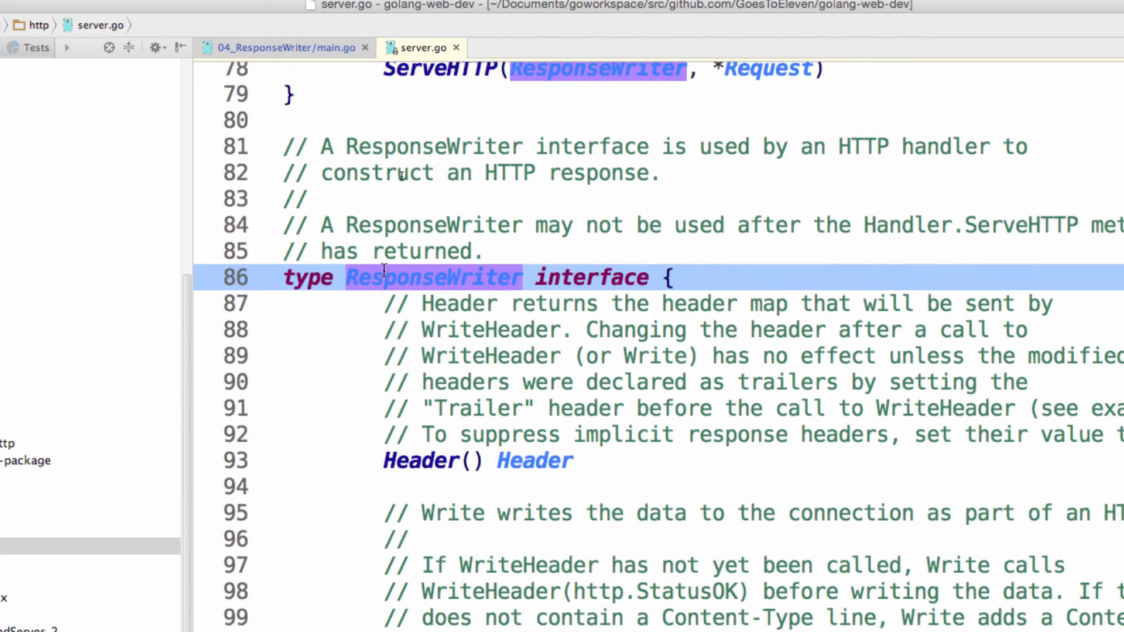
click(285, 47)
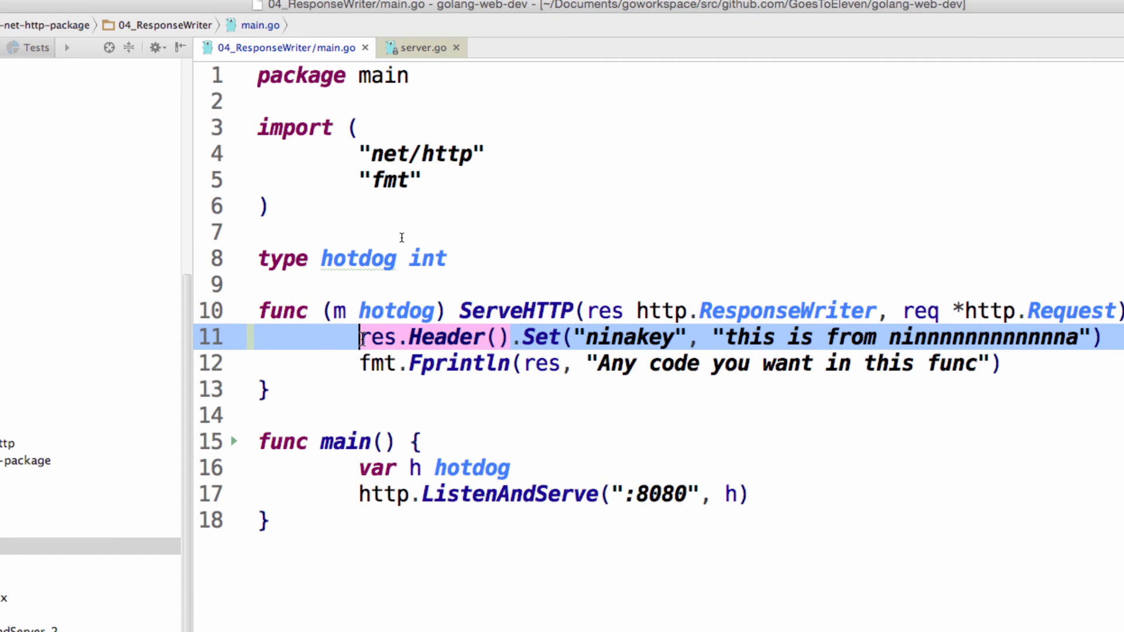
- Write http.Header on the res.Header().Set line and jump to its definition in header.go
text(head)
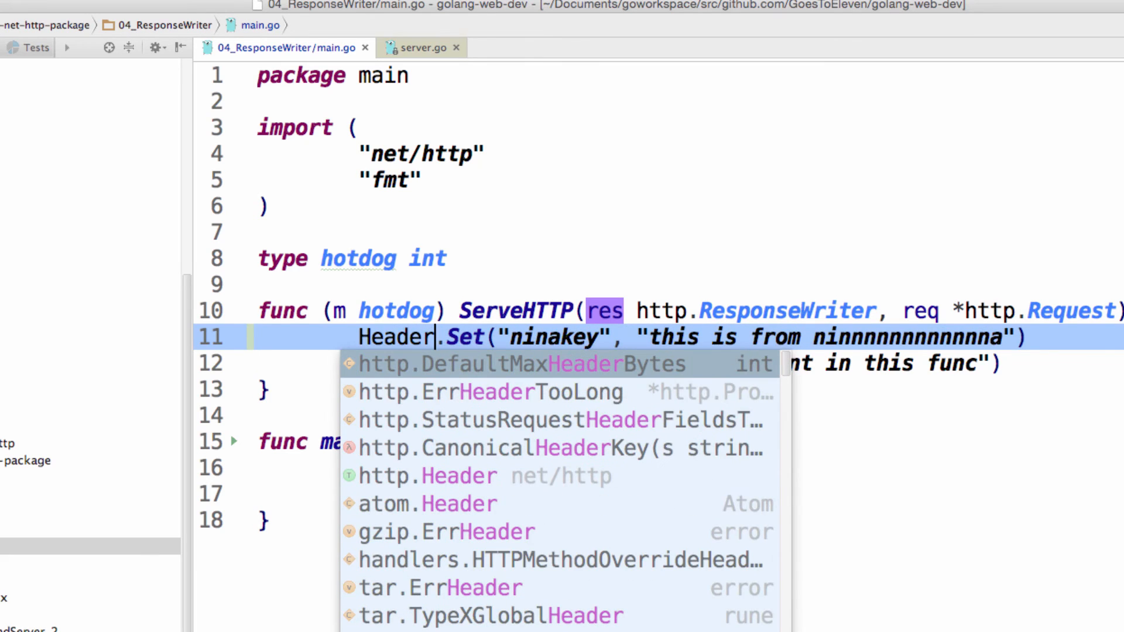
key(Escape)
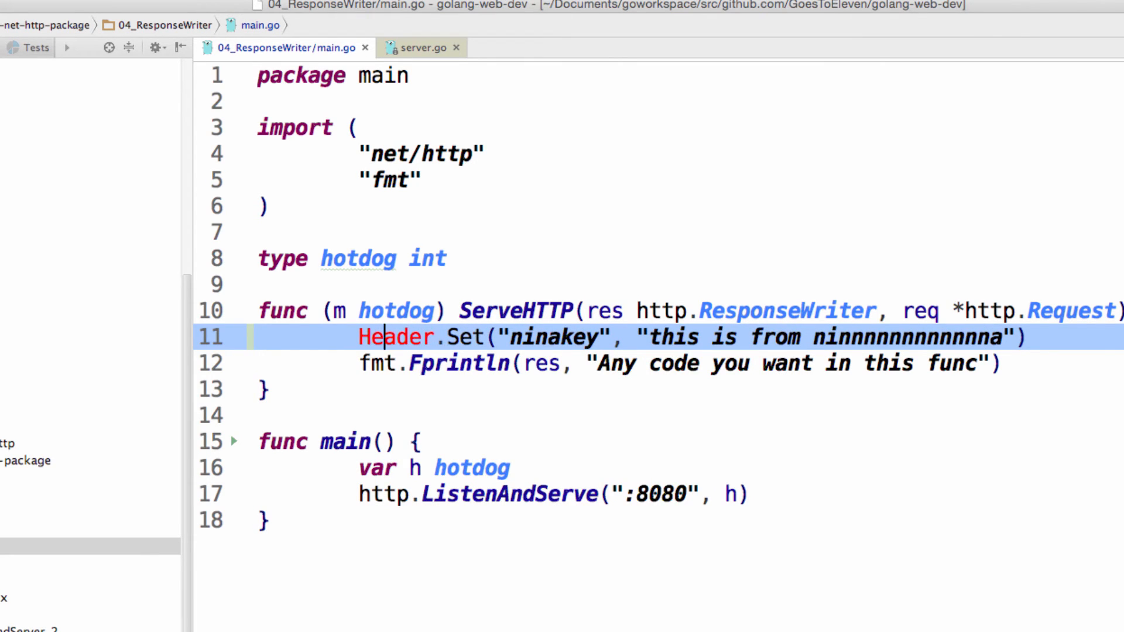
text(http.)
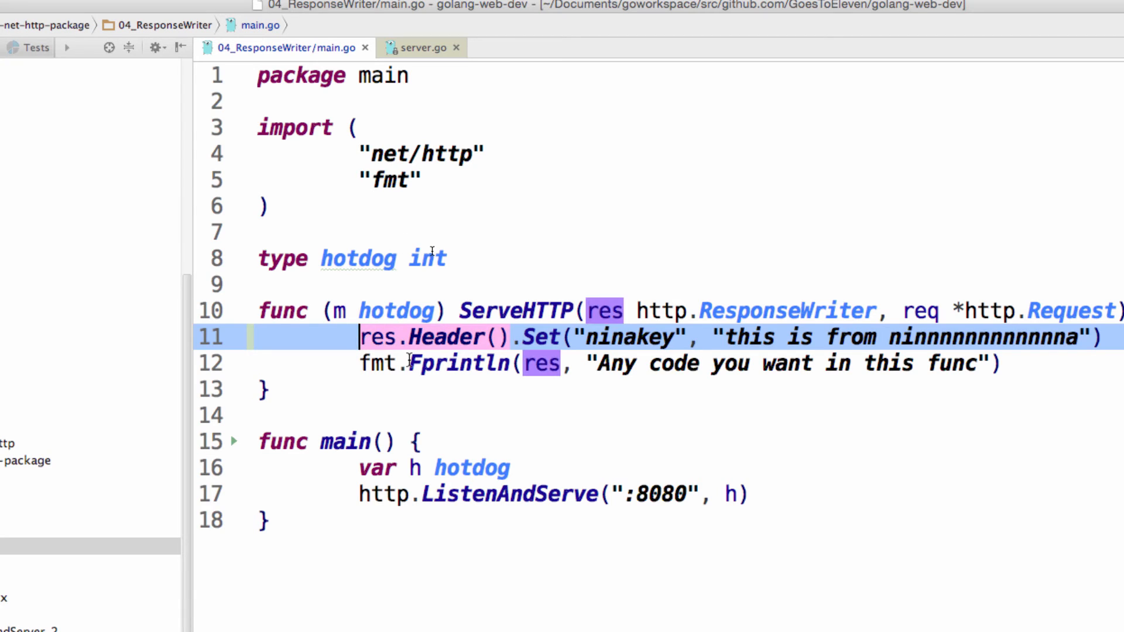
mouse_move(515, 339)
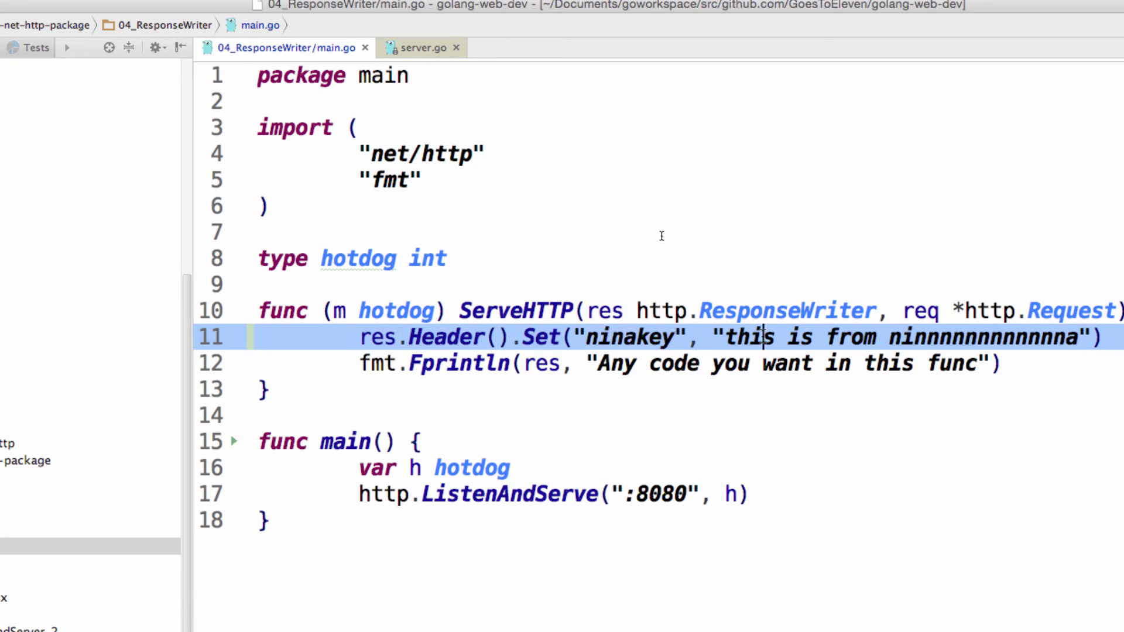
click(419, 48)
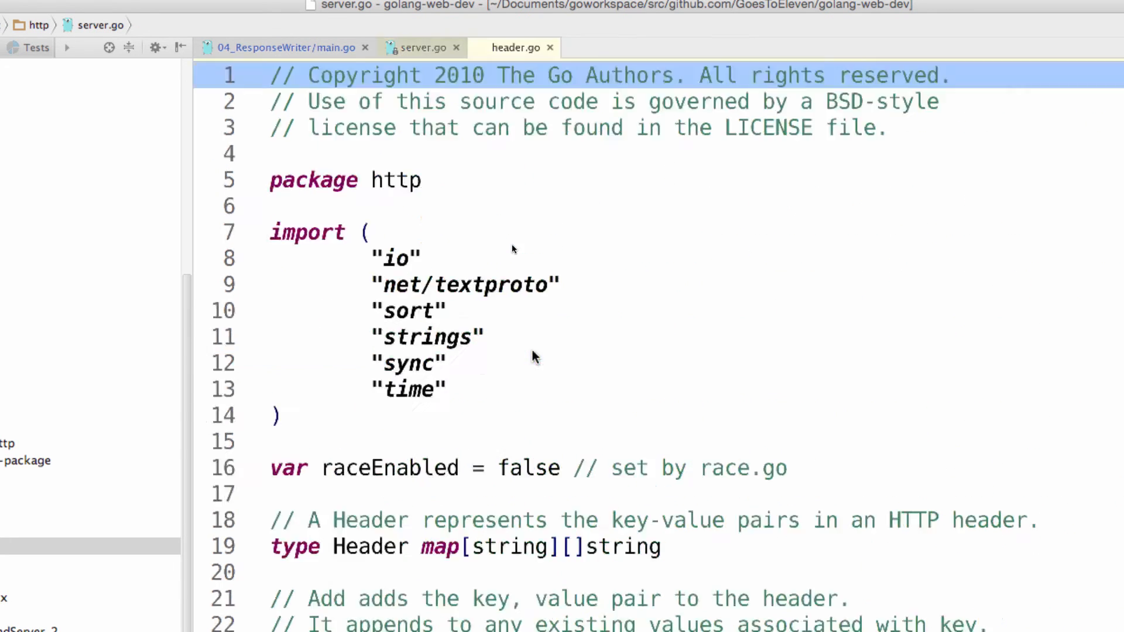
- Examine the Header map[string][]string type in header.go and switch back to main.go
double_click(371, 356)
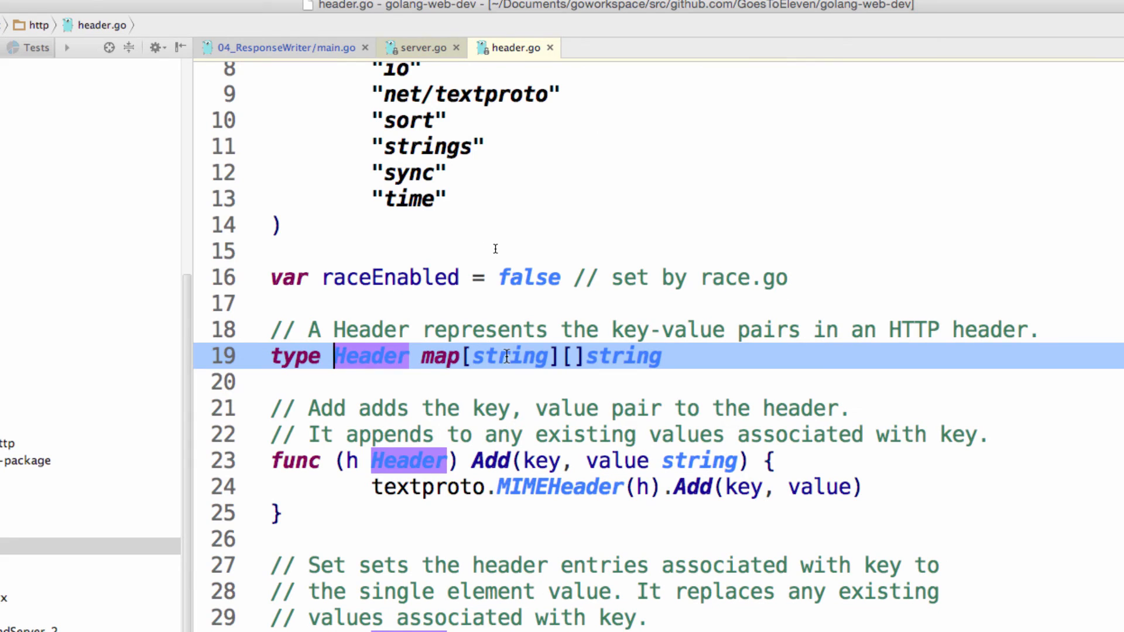
click(622, 356)
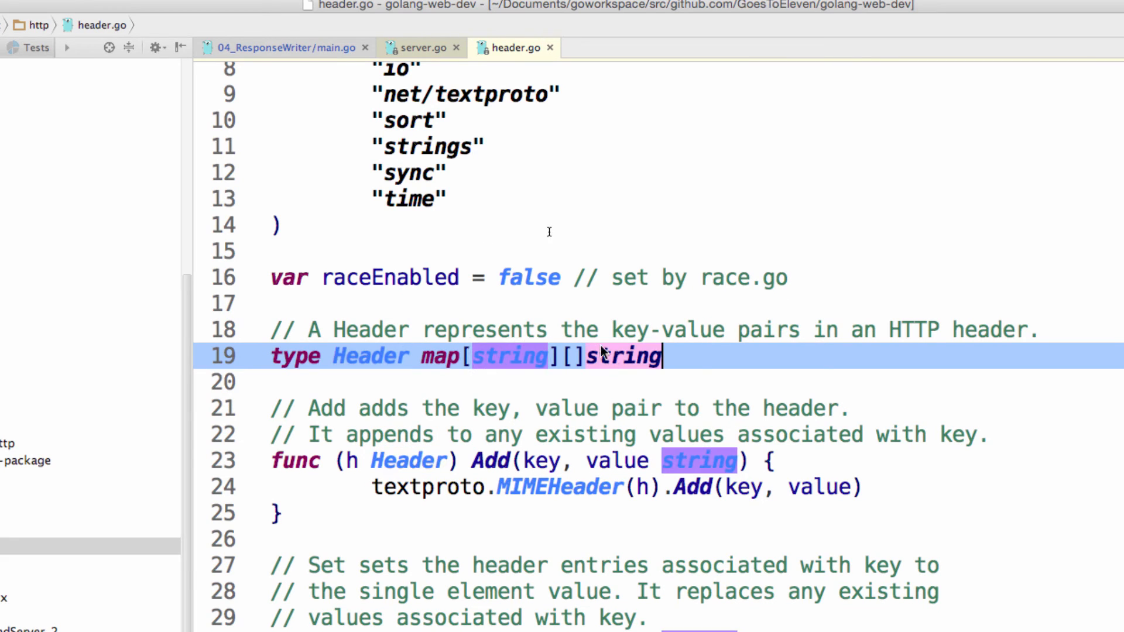
click(286, 48)
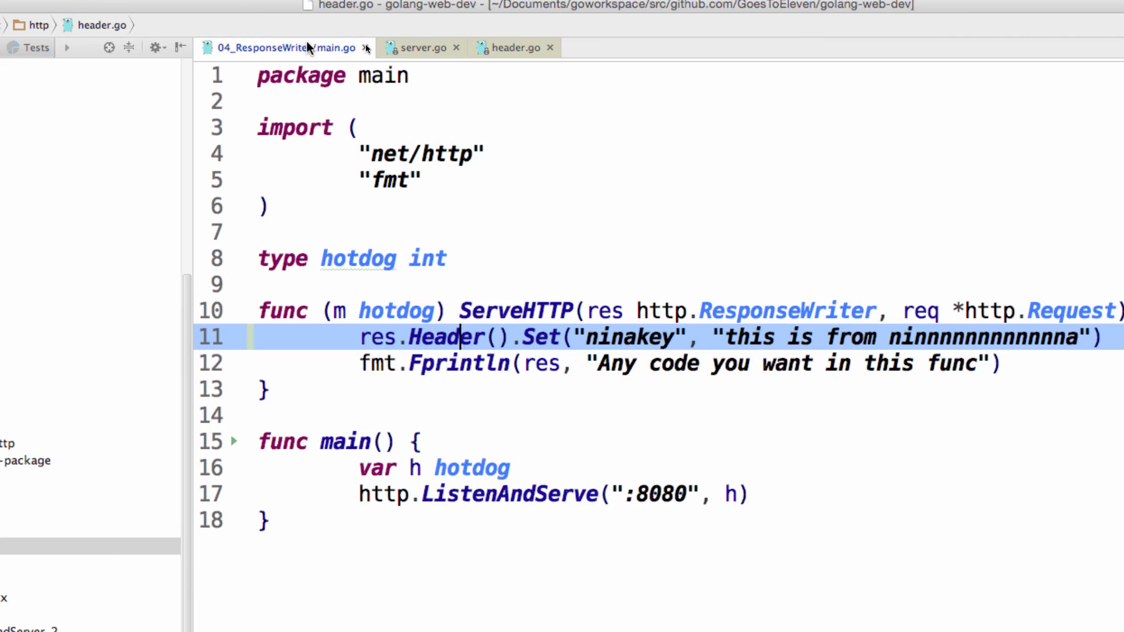
mouse_move(459, 337)
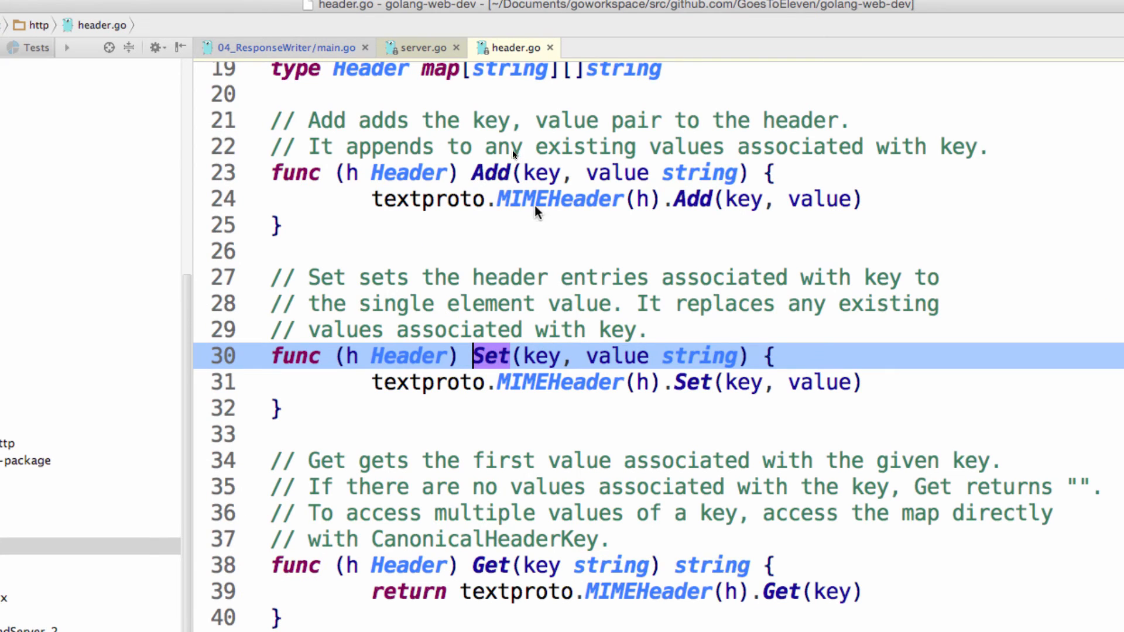
mouse_move(640, 365)
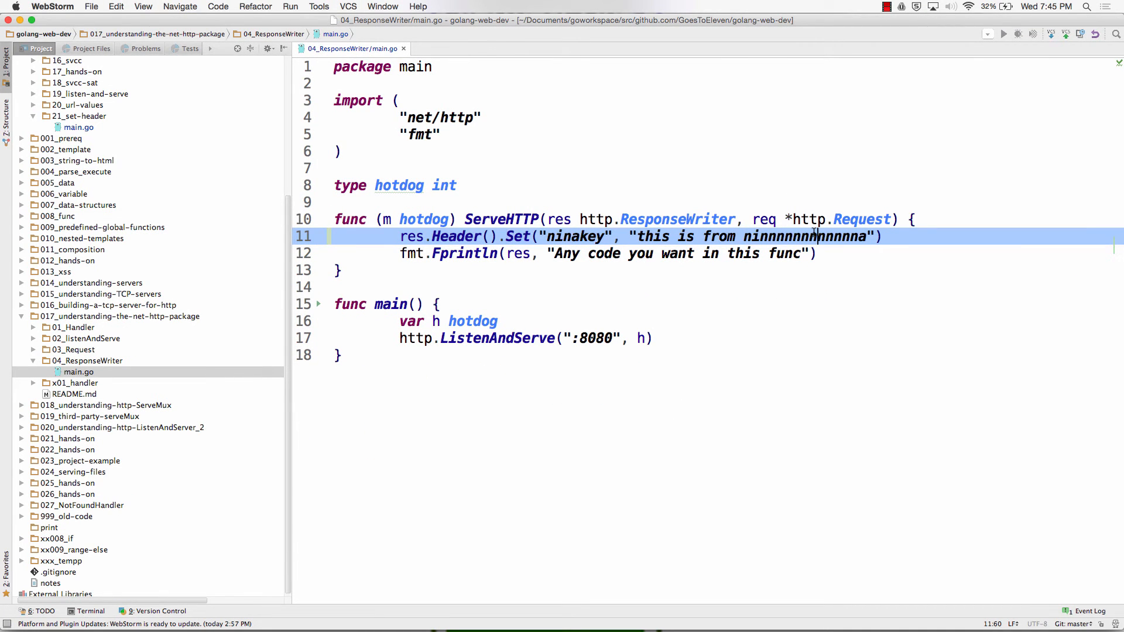
mouse_move(565, 313)
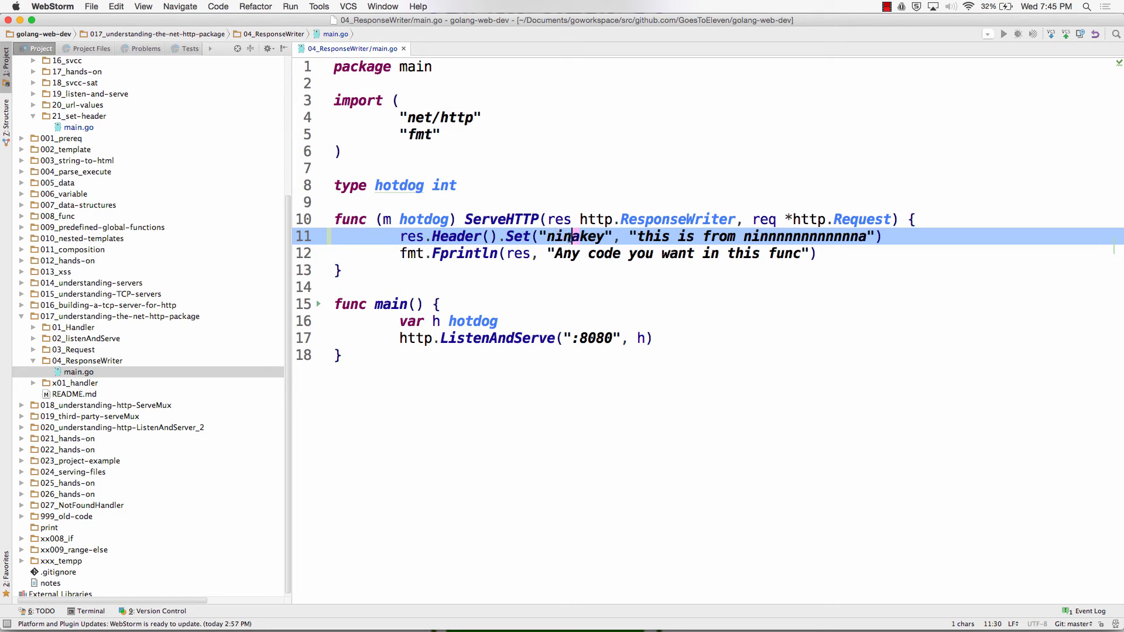
- Set header "mcleod-key" to "this is from mcleod" and note Content-Type:text/plain; charset=utf-8 above it
text(tookey)
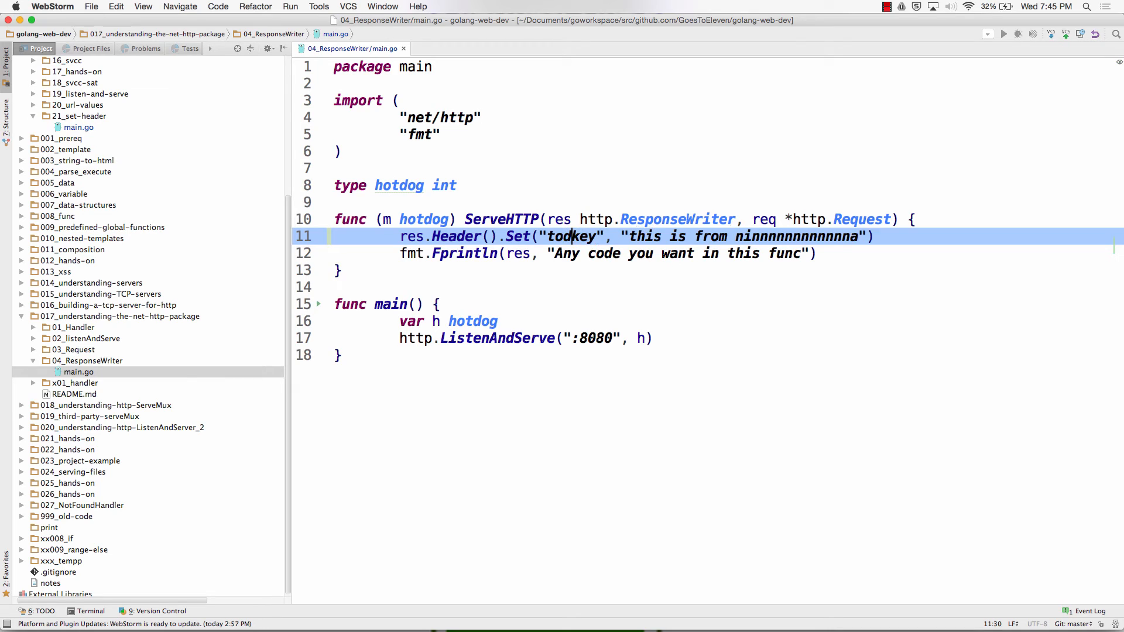
text(mcleod-key)
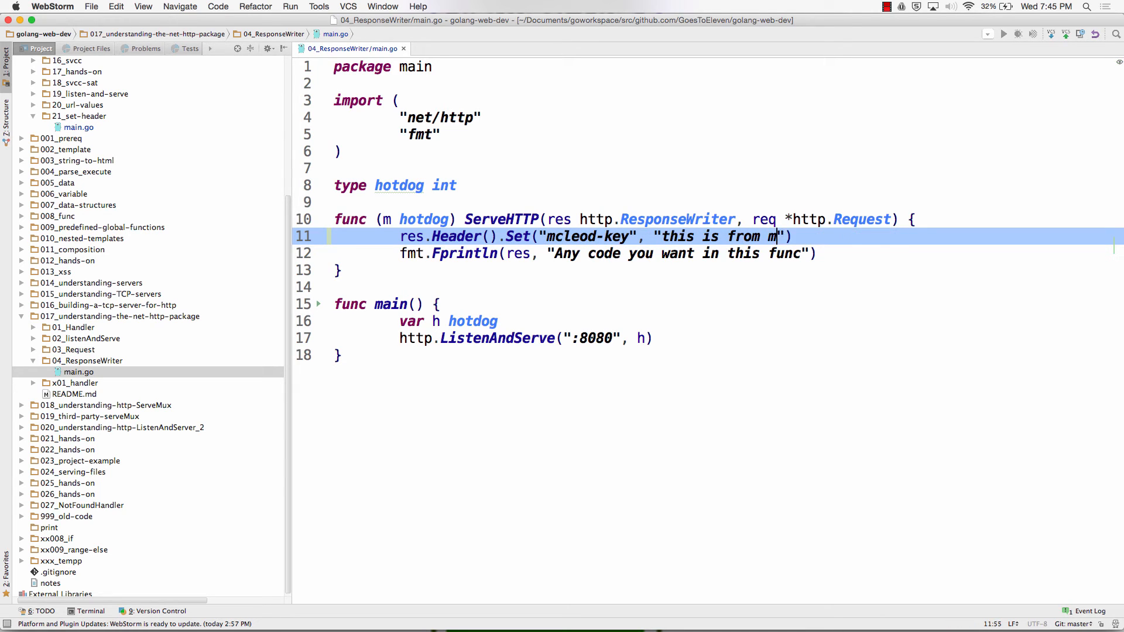
text(cleod)
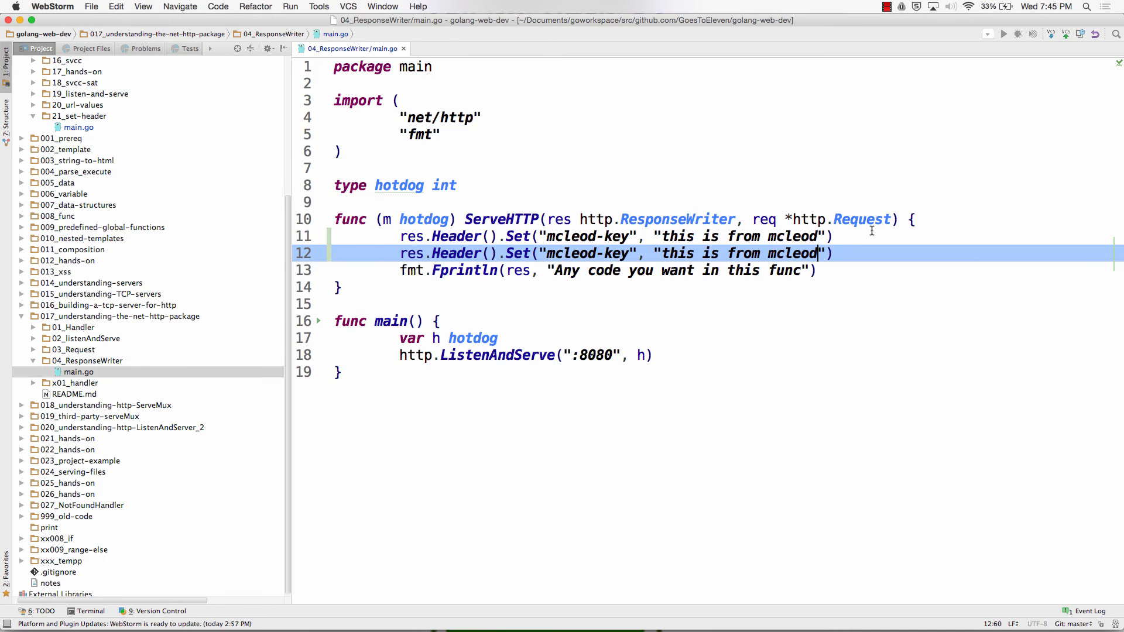
text(Content-Type:text/plain; charset=utf-8)
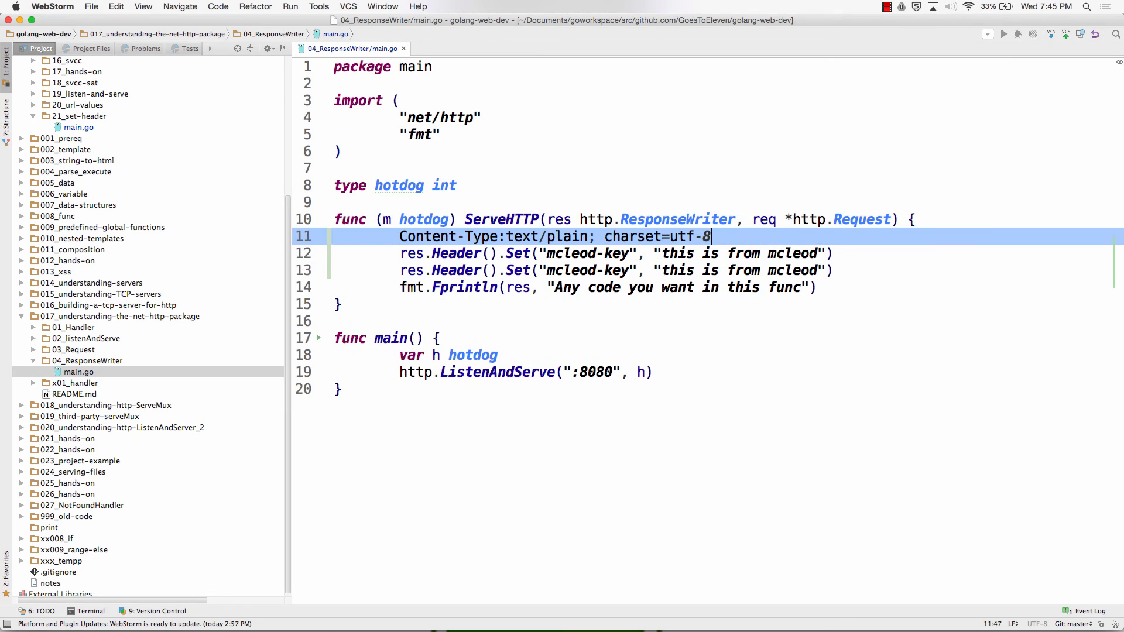
mouse_move(487, 235)
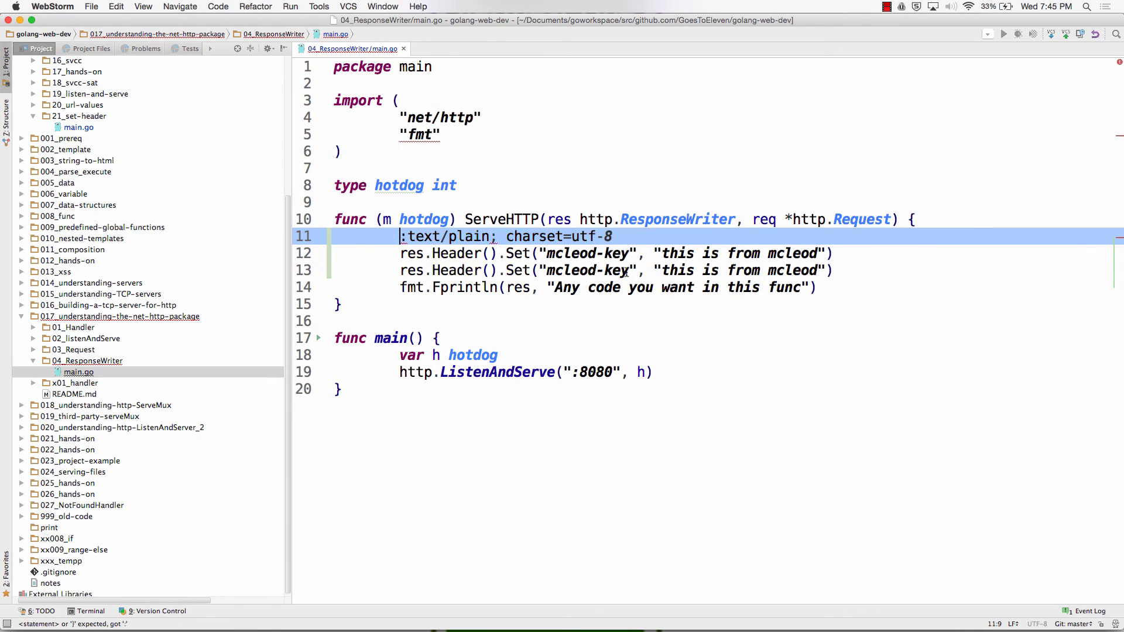
- Make the duplicate line set Content-Type to "text/html; charset=utf-8" and delete the scratch line
double_click(587, 271)
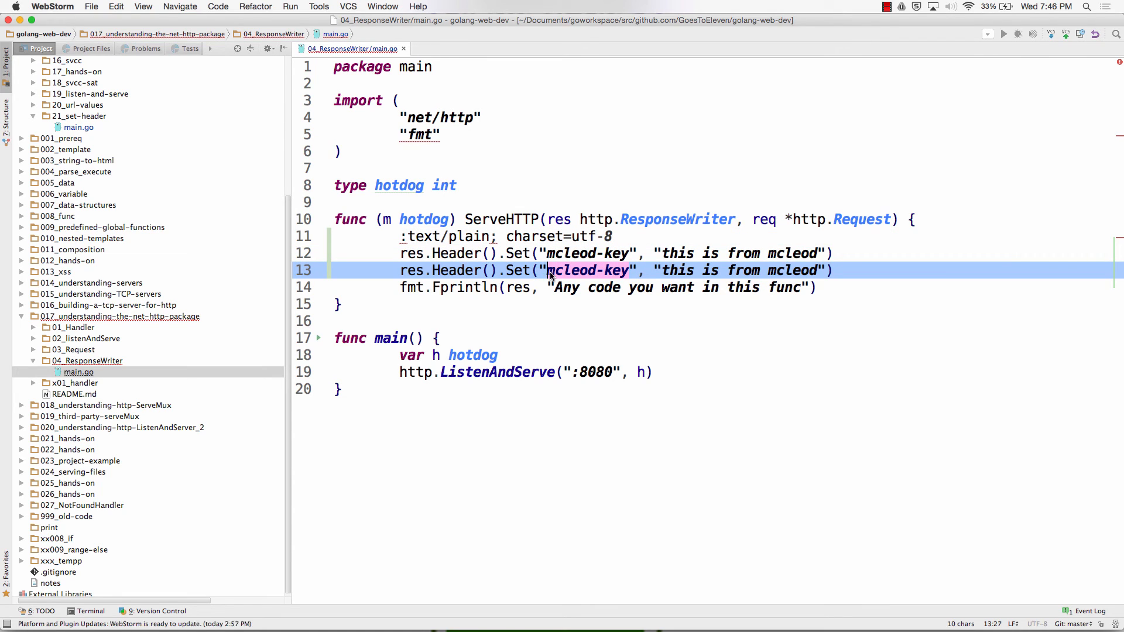
text(Content-Type)
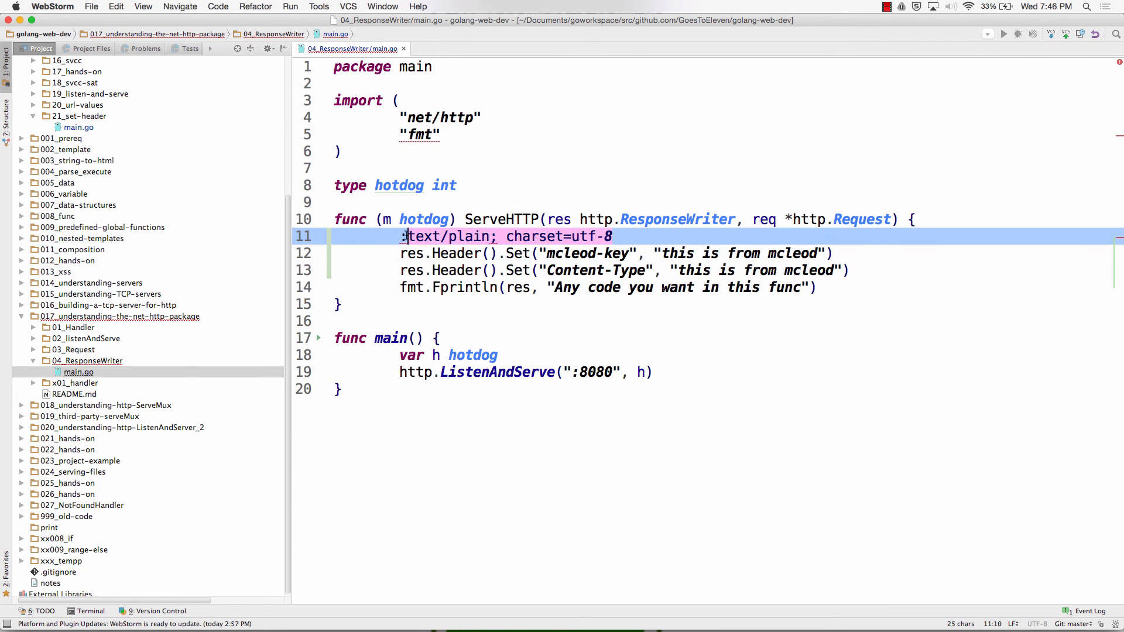
key(Delete)
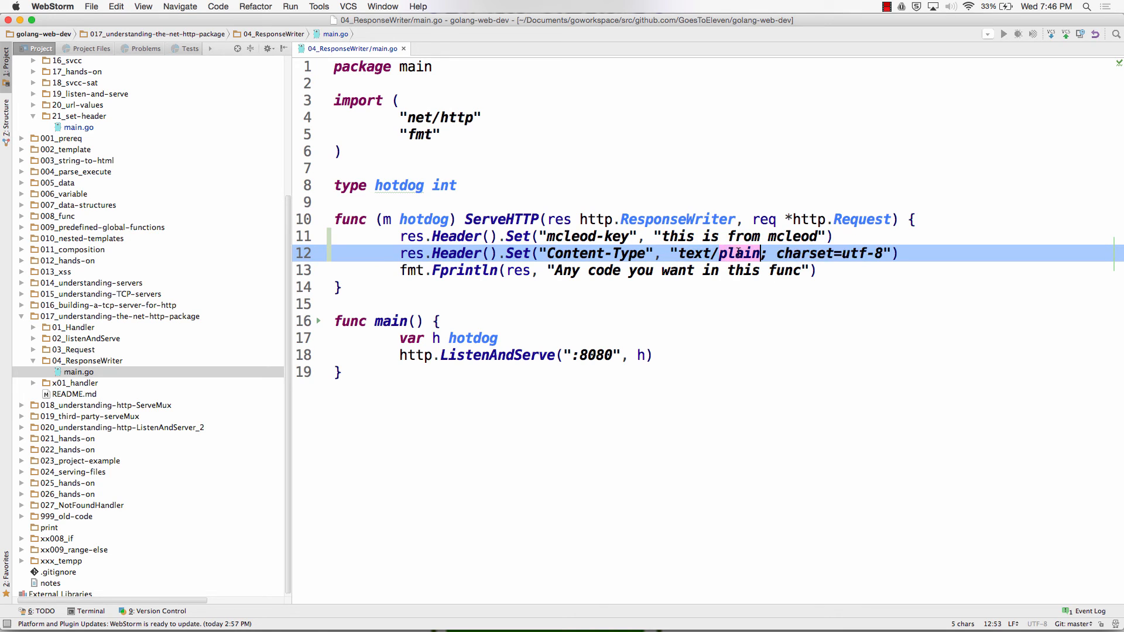
text(html)
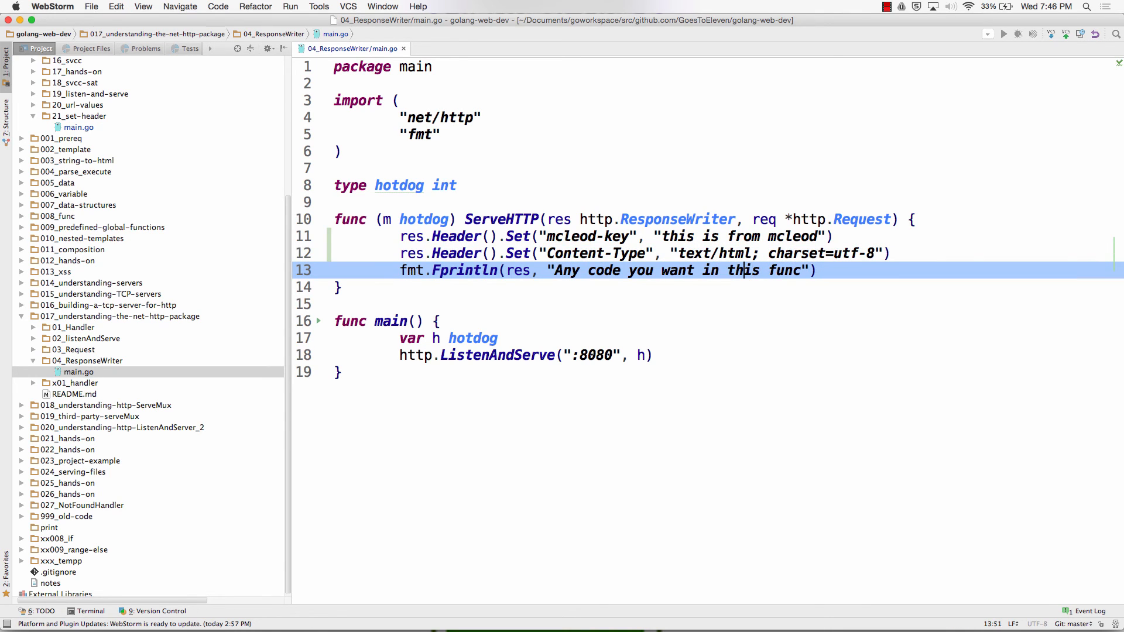
click(588, 270)
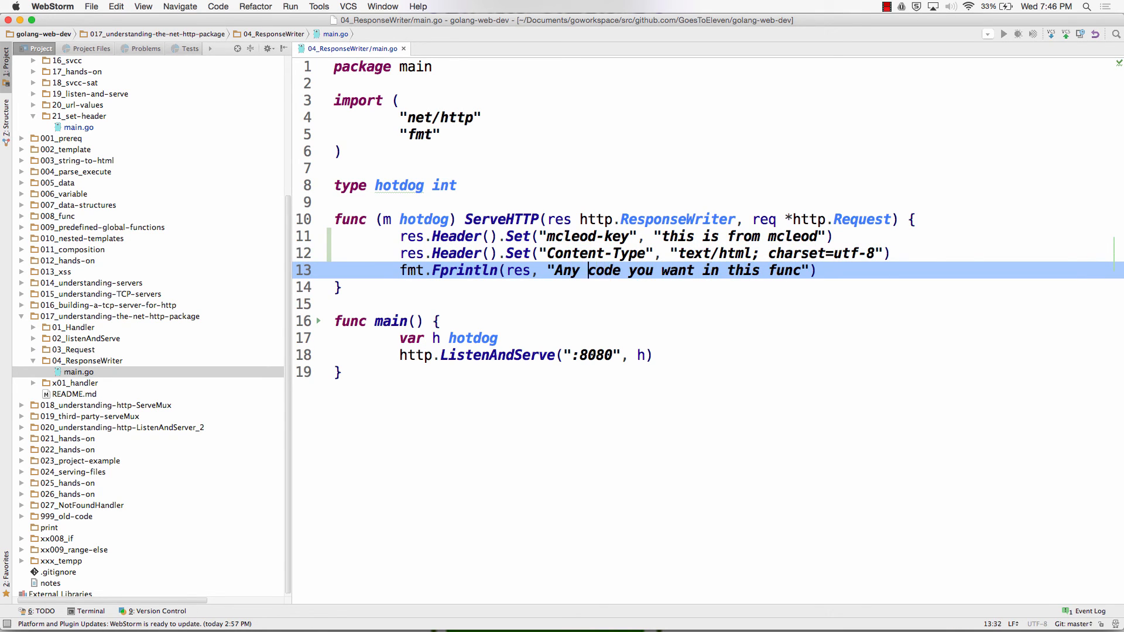
- Wrap the Fprintln message in <h1></h1> and change the Content-Type value to text/plain
text(<h1>)
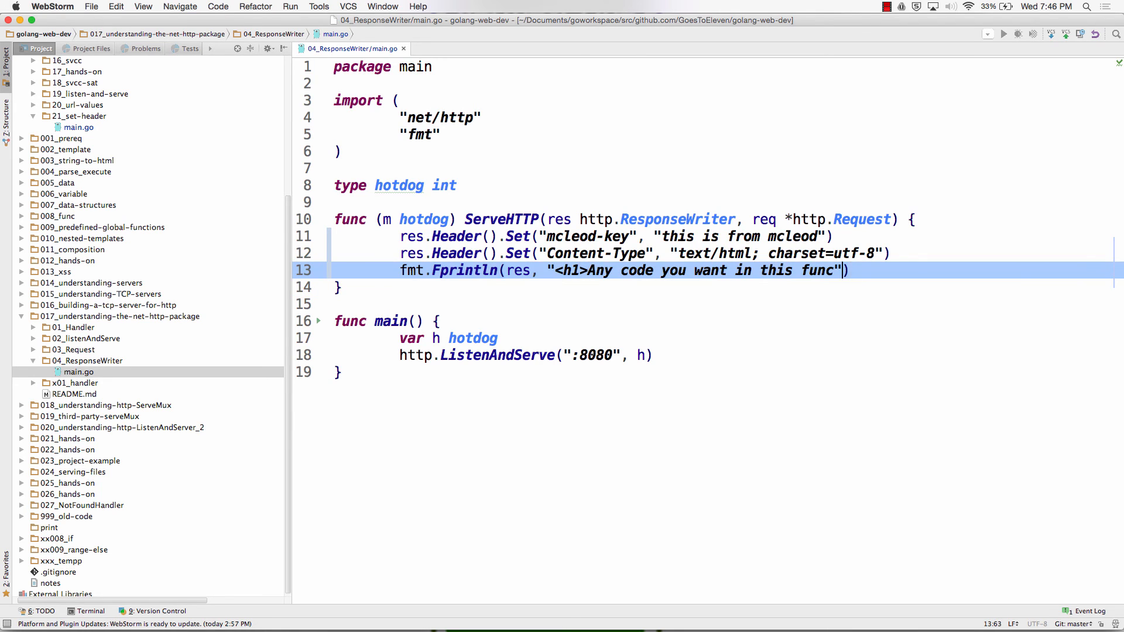
text(<)
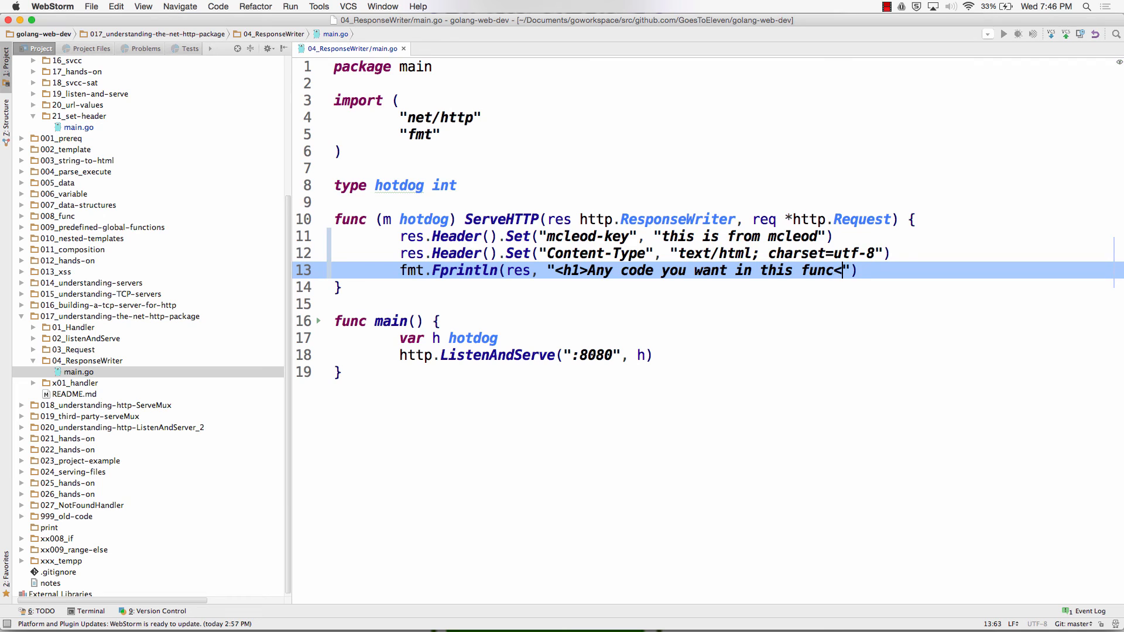
text(/h1)
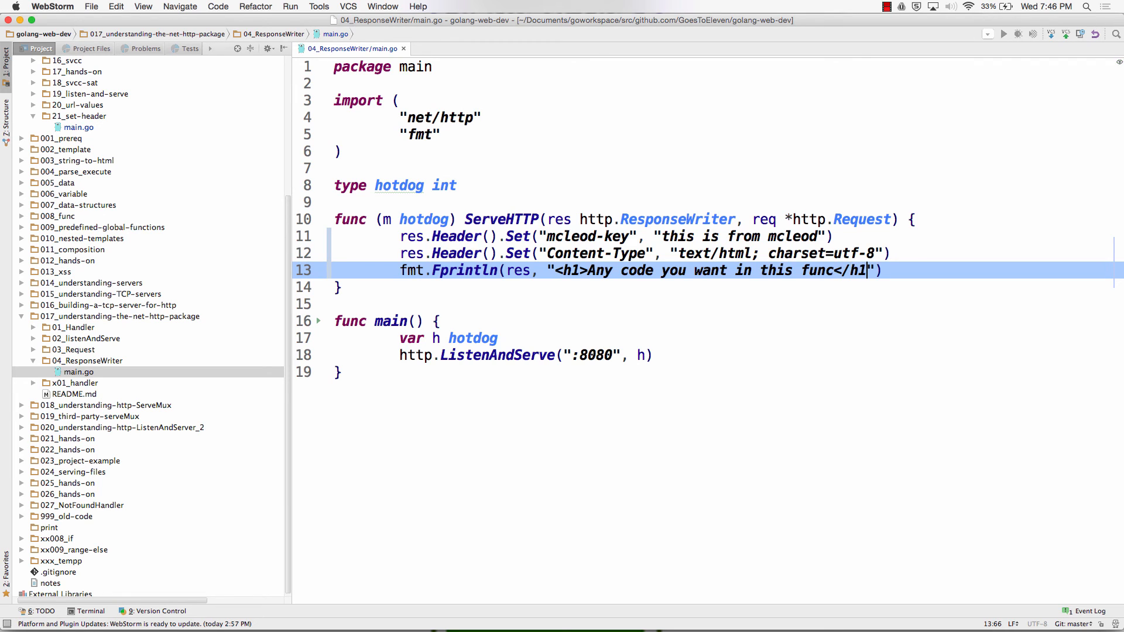
click(865, 253)
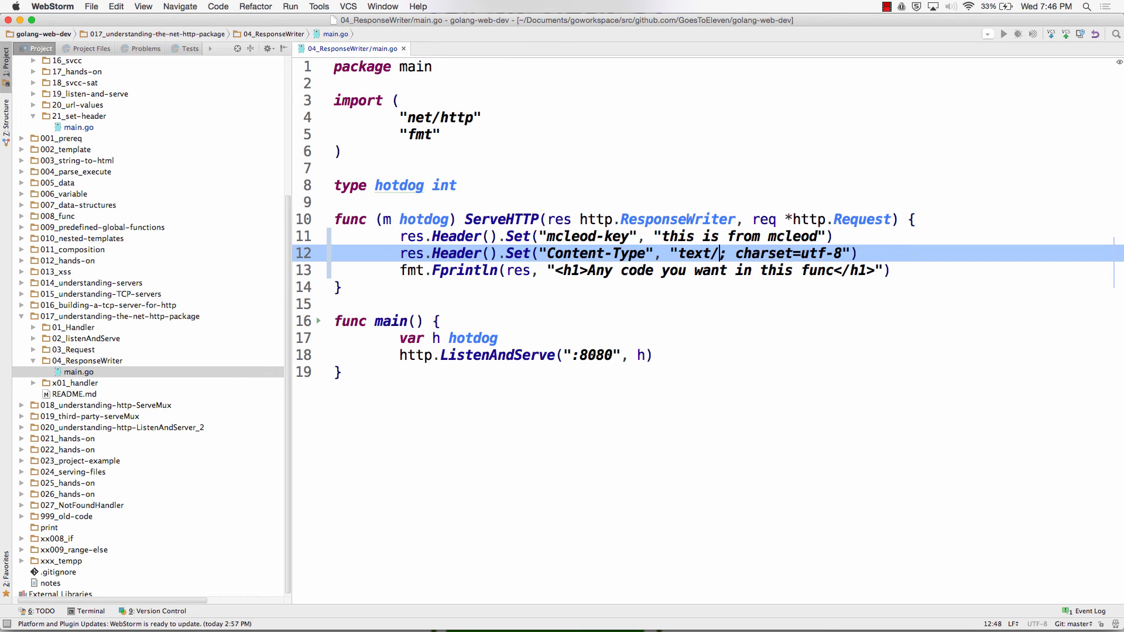
text(plain)
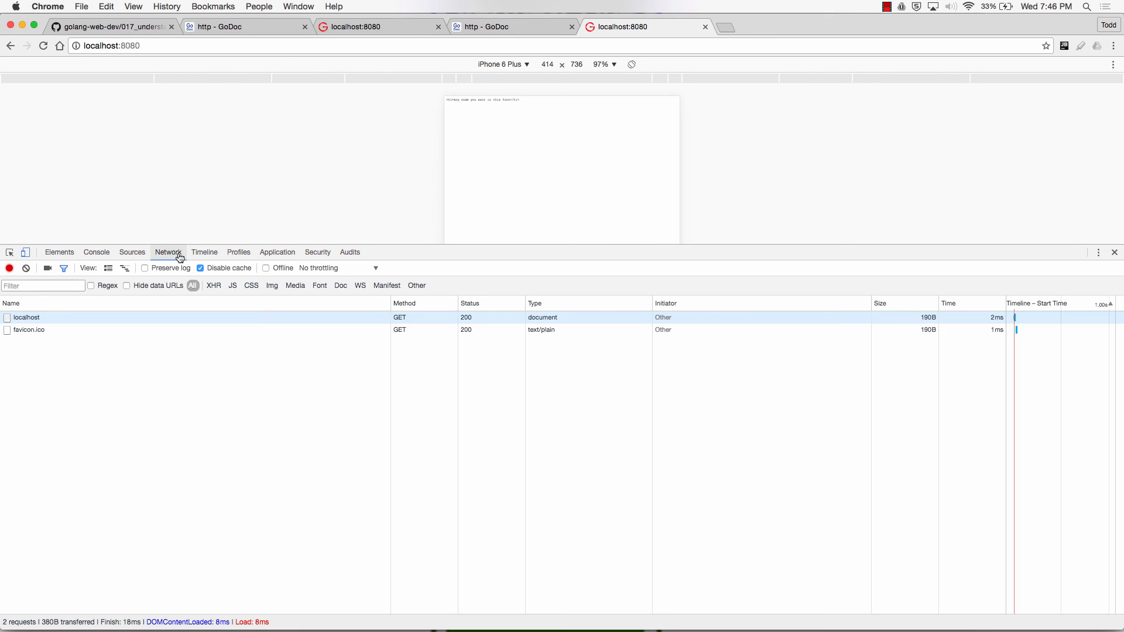
mouse_move(26, 317)
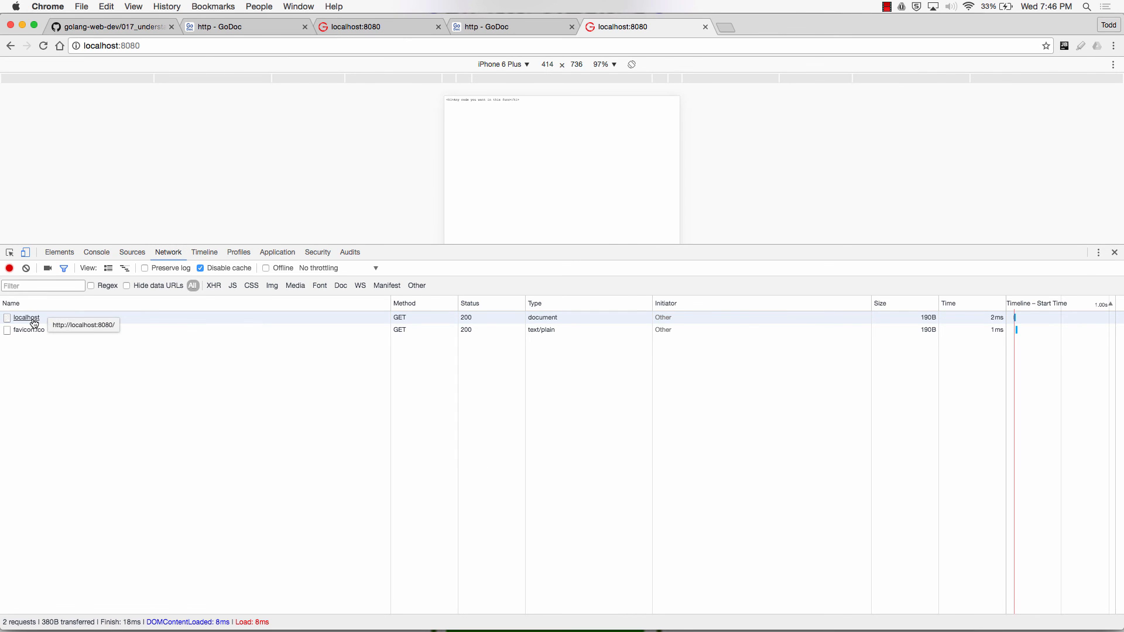
- Inspect the localhost document request in the DevTools Network panel
click(26, 317)
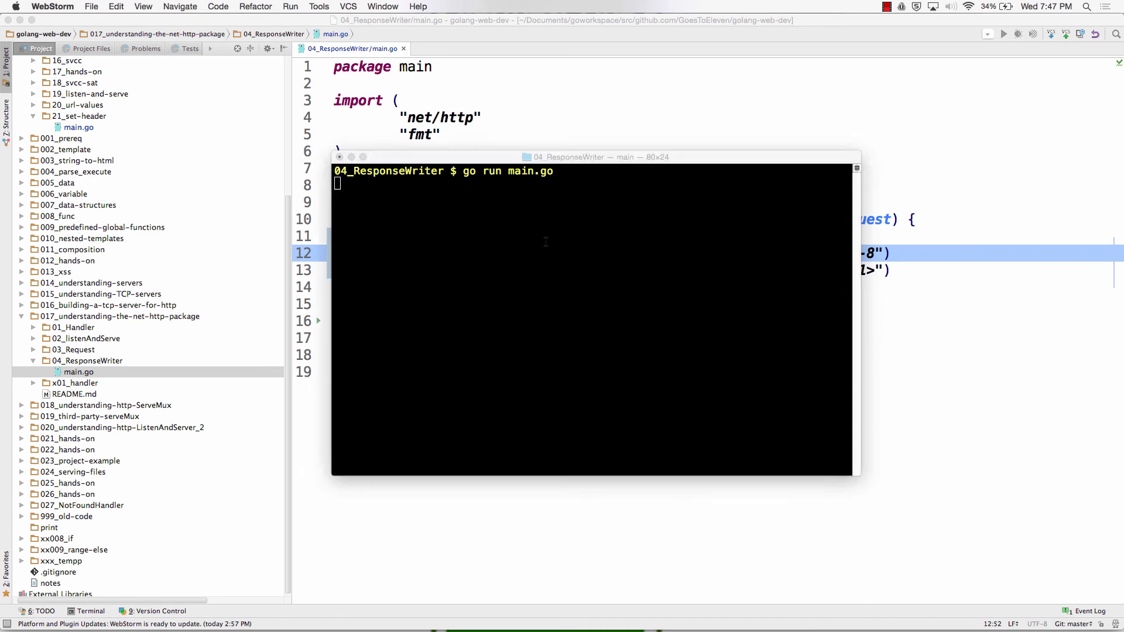
- Stop and rerun go run main.go so the server serves the updated handler
key(ctrl+c)
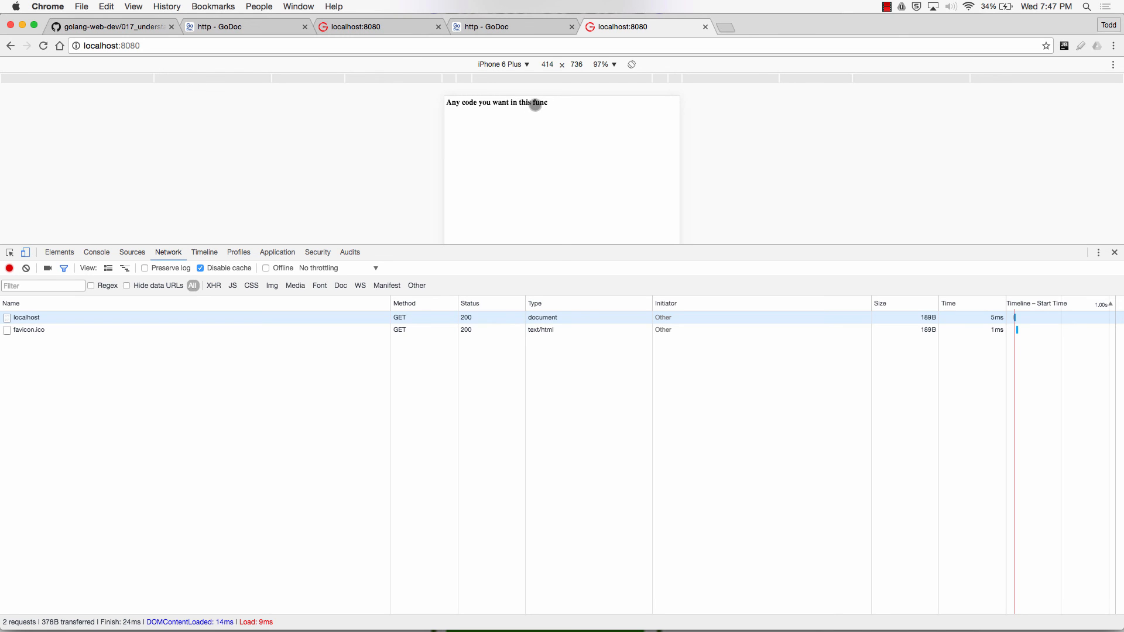
- Leave device emulation and view the localhost request's response headers showing Content-Type text/html and Mcleod-Key
click(26, 253)
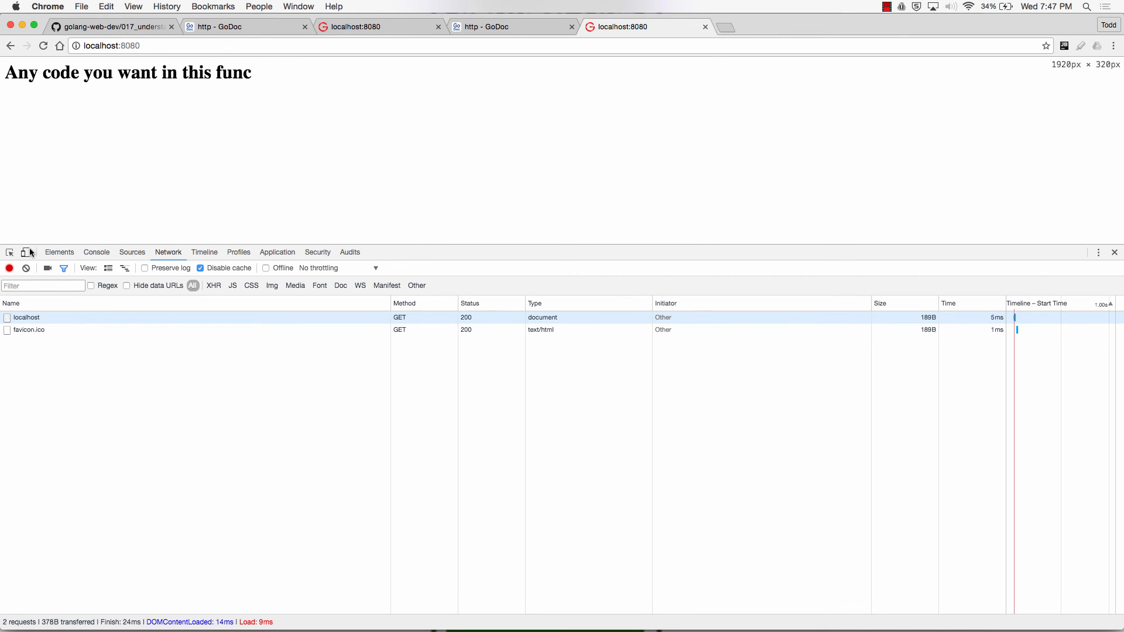
click(27, 317)
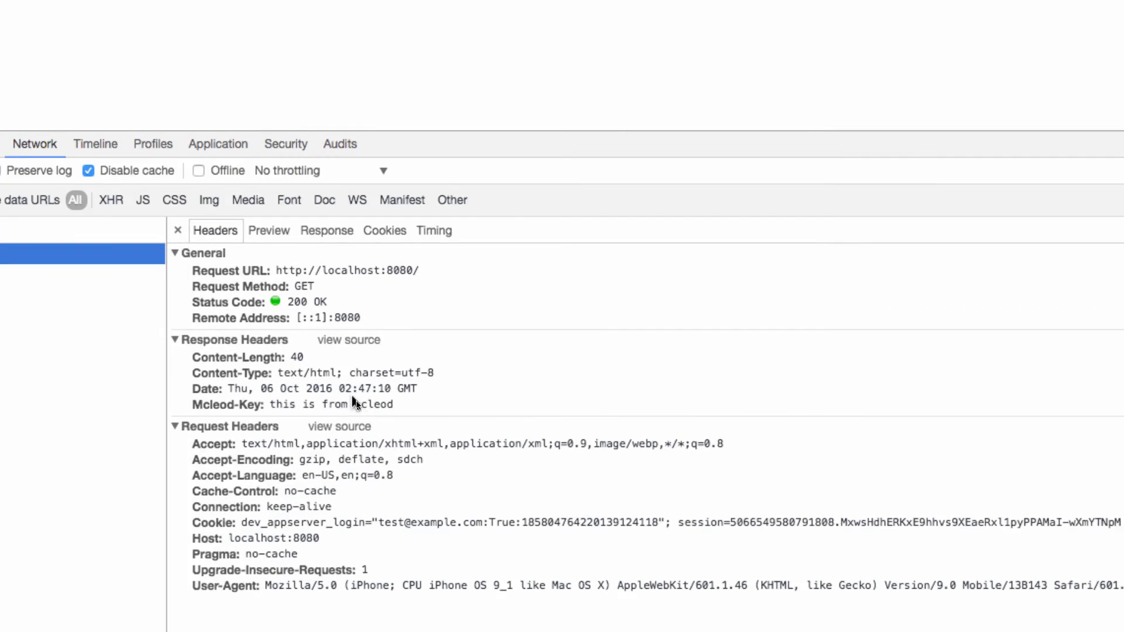